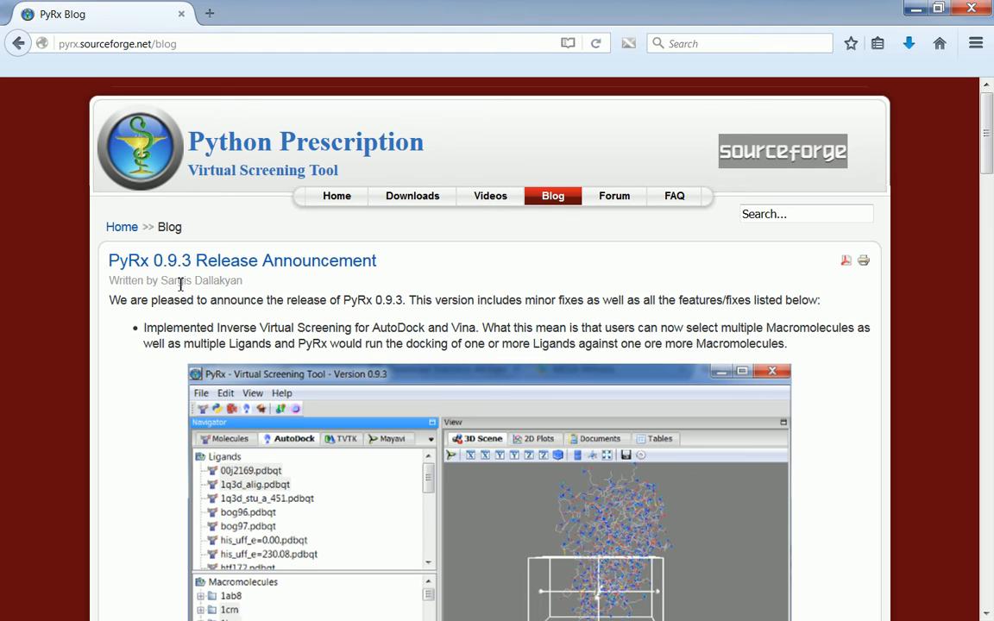
{"action": "mouse_move", "coordinate": [215, 328]}
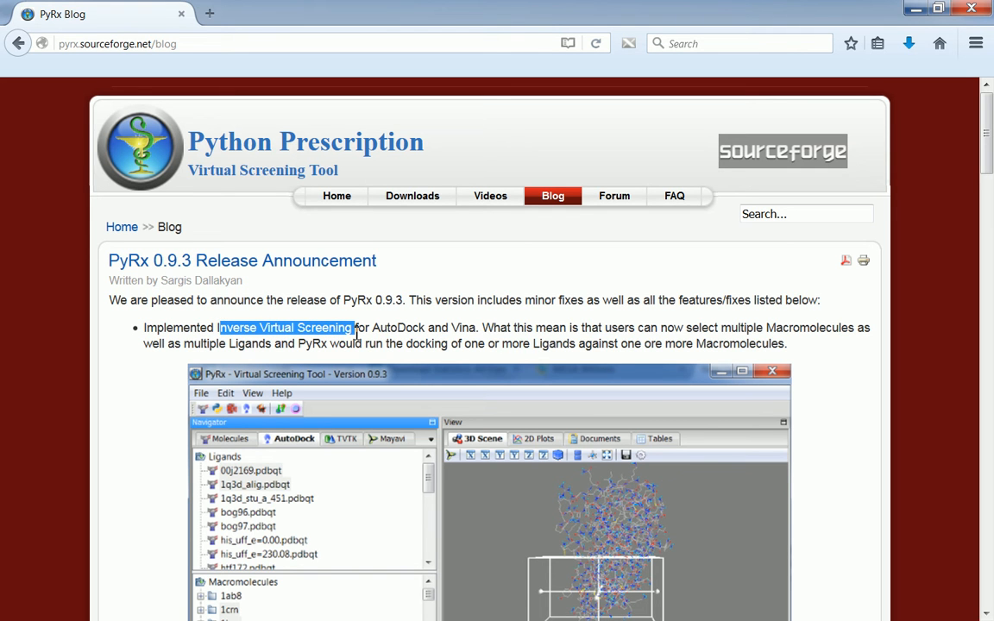
{"action": "mouse_move", "coordinate": [294, 344]}
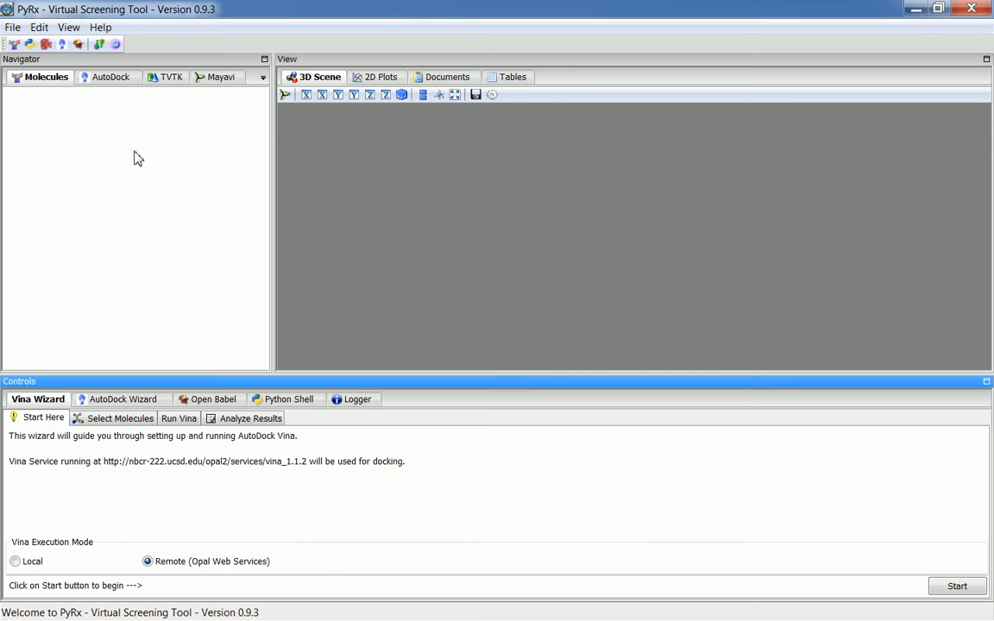
{"action": "mouse_move", "coordinate": [165, 183]}
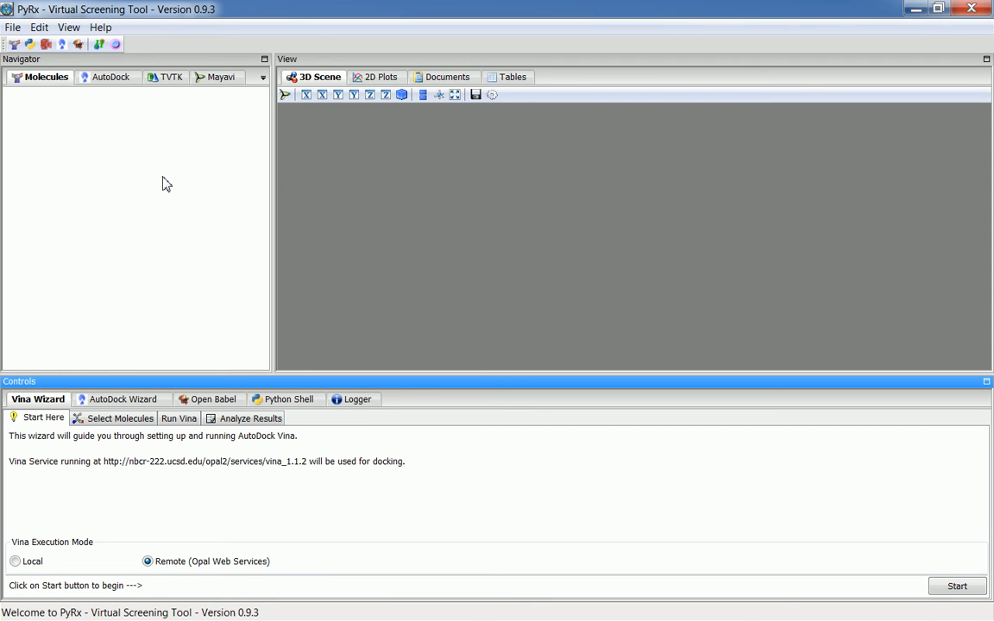
{"action": "mouse_move", "coordinate": [870, 542]}
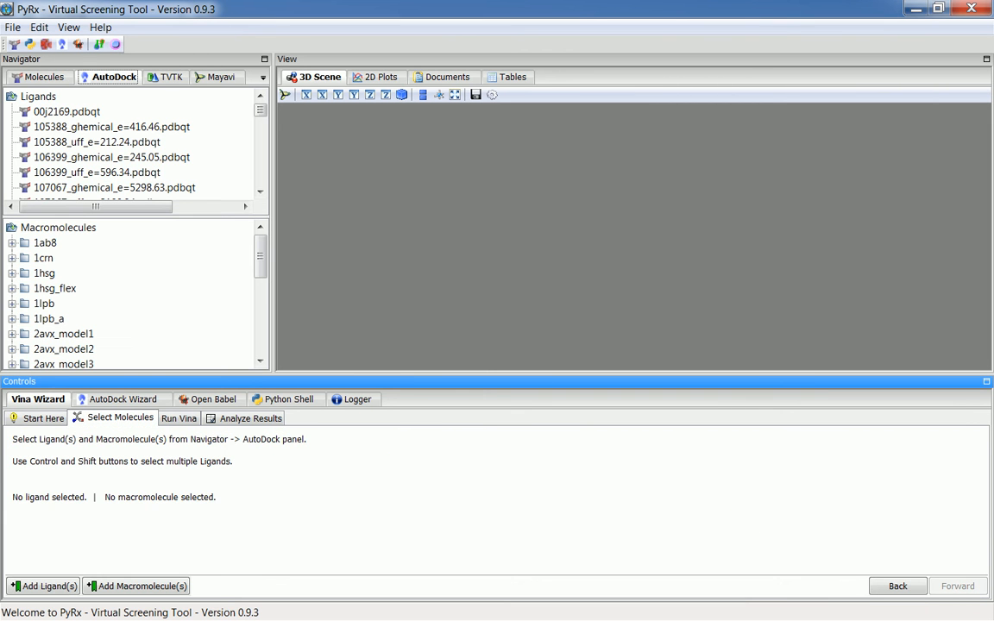
Select ligand 00j2169.pdbqt and macromolecules 1crn plus 1hsg as Vina docking inputs.
{"action": "left_click", "coordinate": [65, 111]}
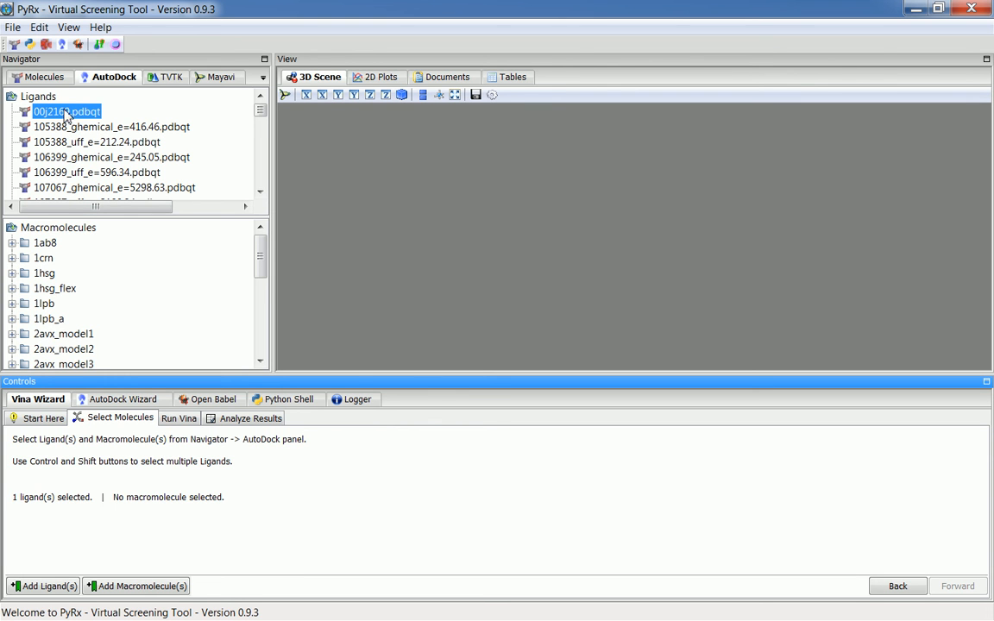
{"action": "mouse_move", "coordinate": [69, 239]}
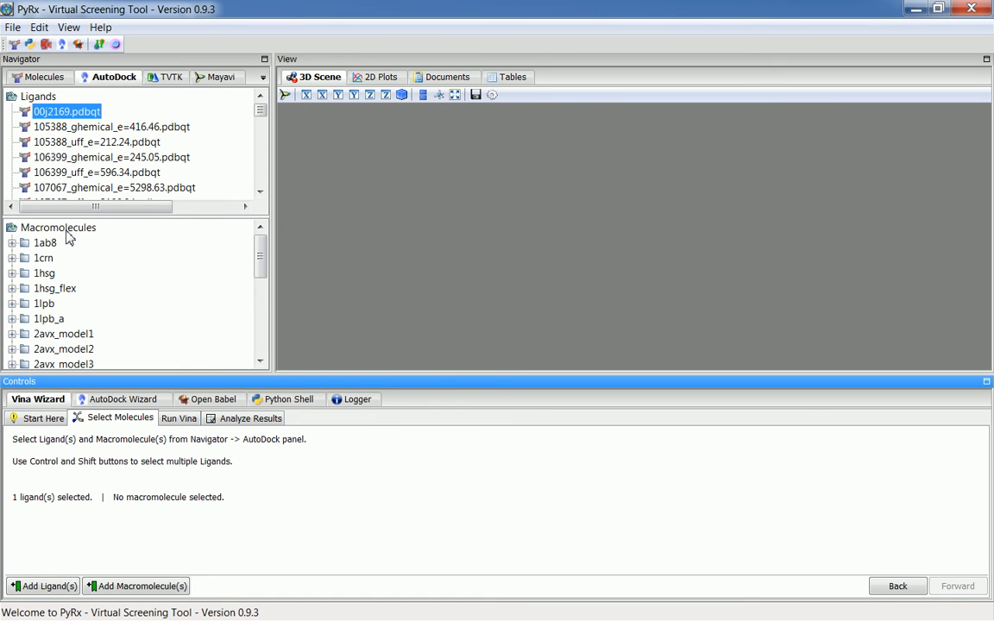
{"action": "mouse_move", "coordinate": [61, 272]}
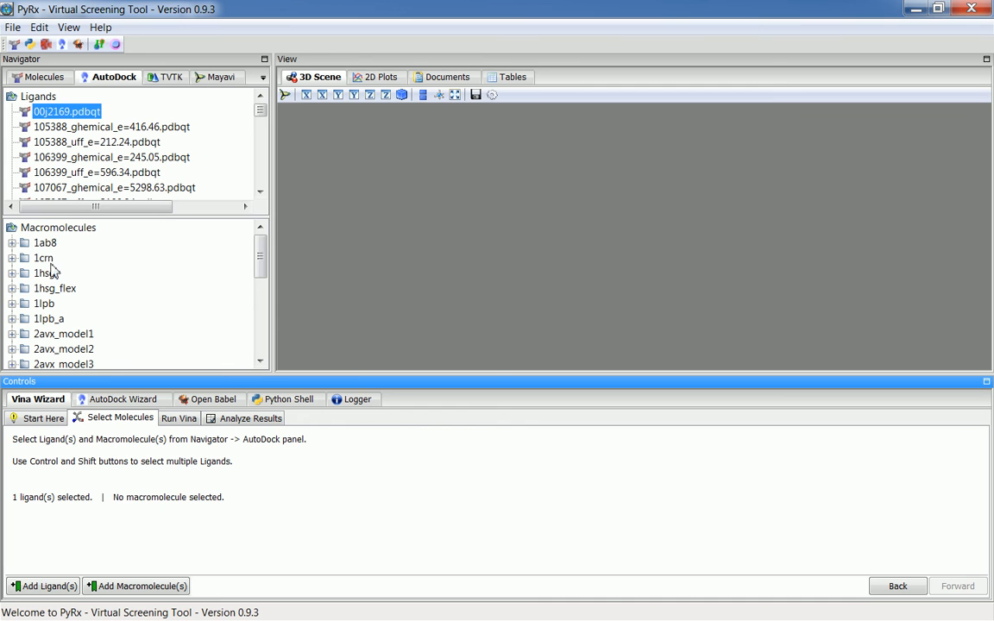
{"action": "left_click", "coordinate": [43, 257]}
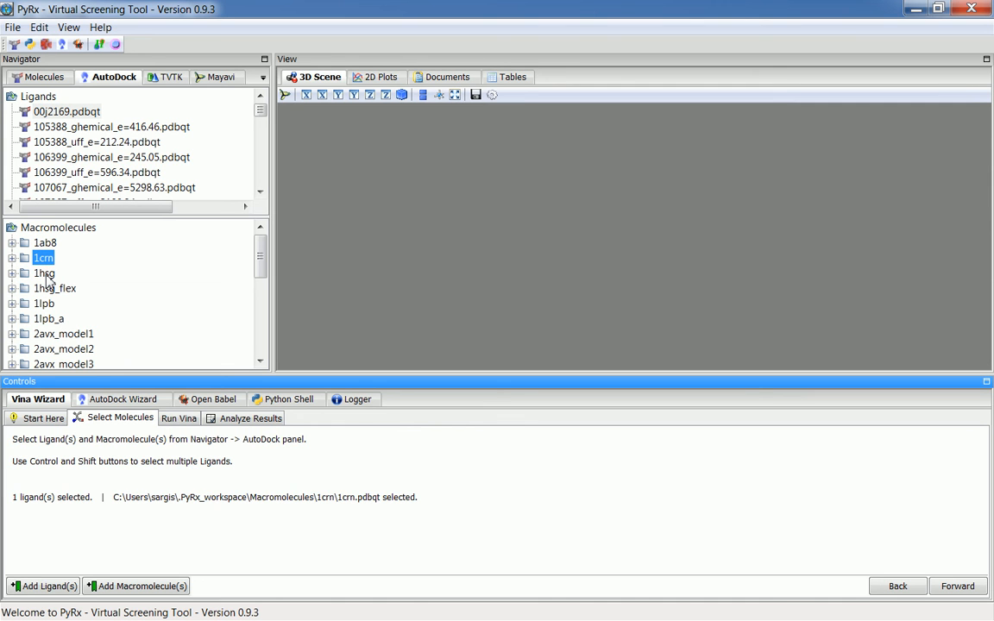
{"action": "left_click", "coordinate": [44, 273]}
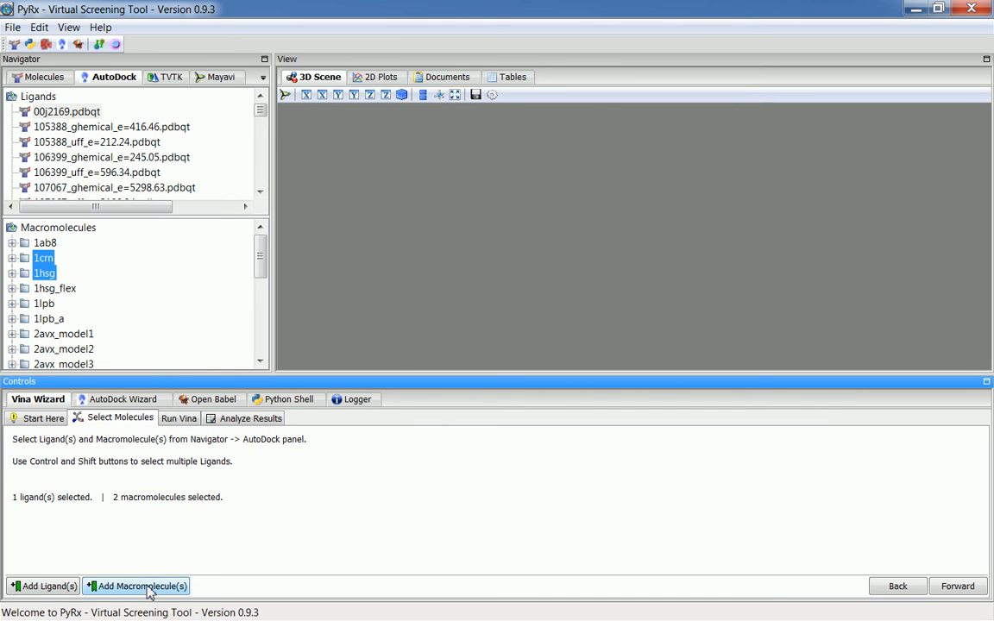
Add the PDB files 1hsg through 2wh0 (1hsg, 1lpb, 2avx, 2dux, 2wh0) as macromolecules.
{"action": "left_click", "coordinate": [142, 587]}
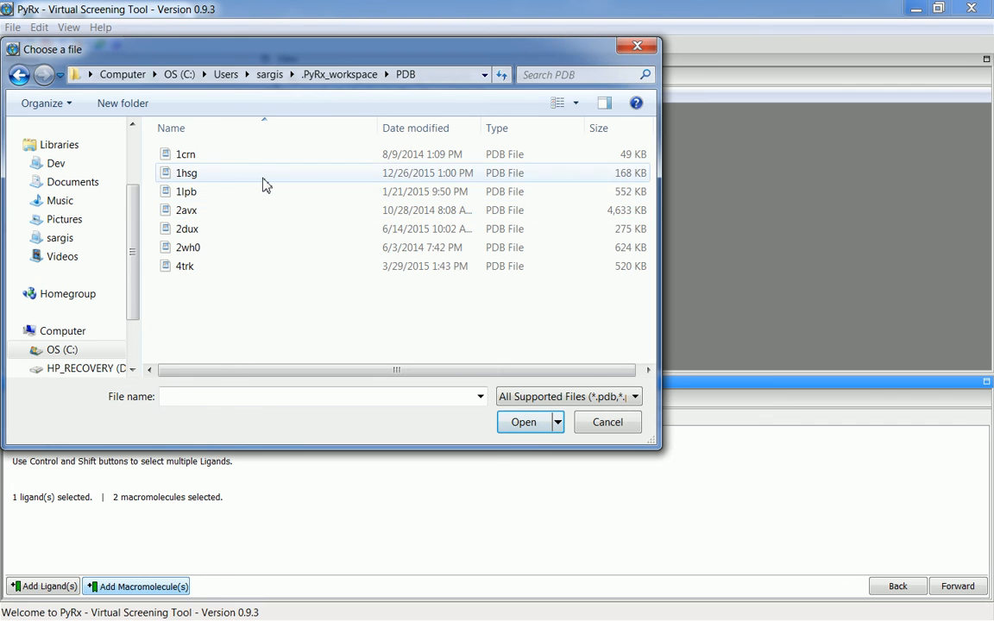
{"action": "left_click", "coordinate": [186, 173]}
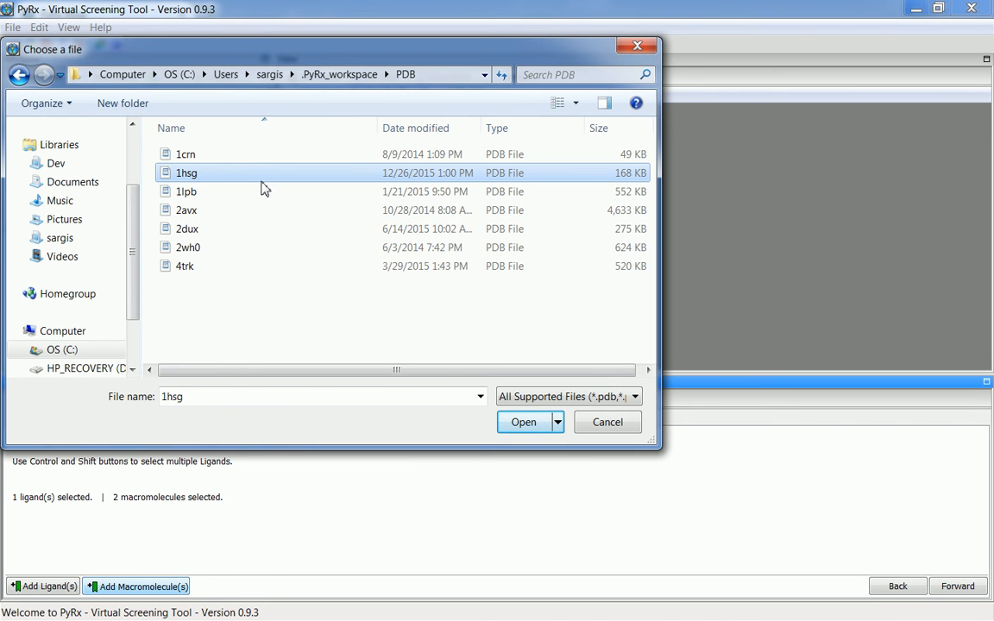
{"action": "left_click", "coordinate": [186, 249]}
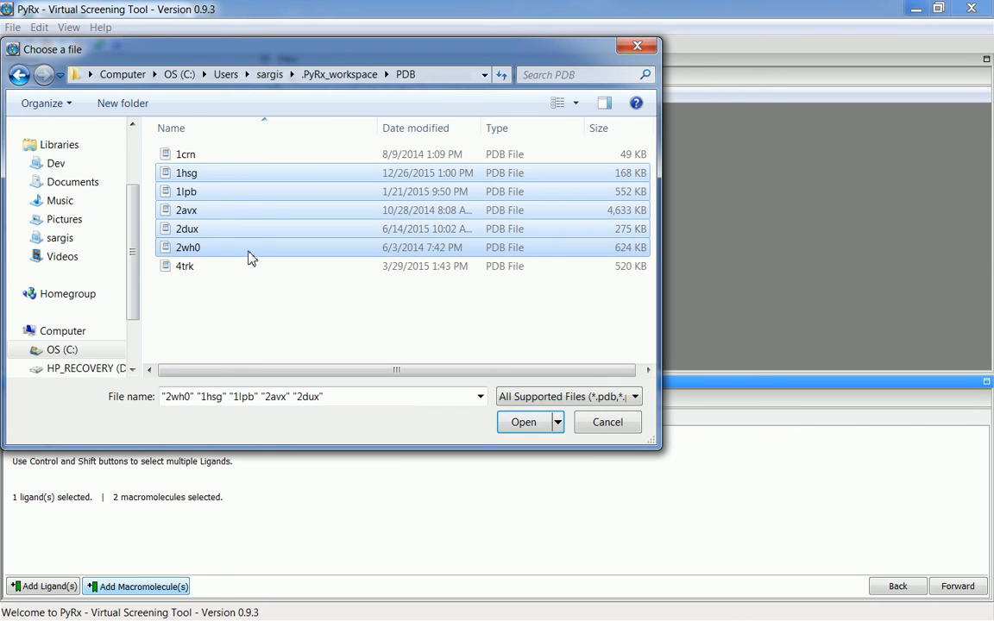
{"action": "mouse_move", "coordinate": [553, 444]}
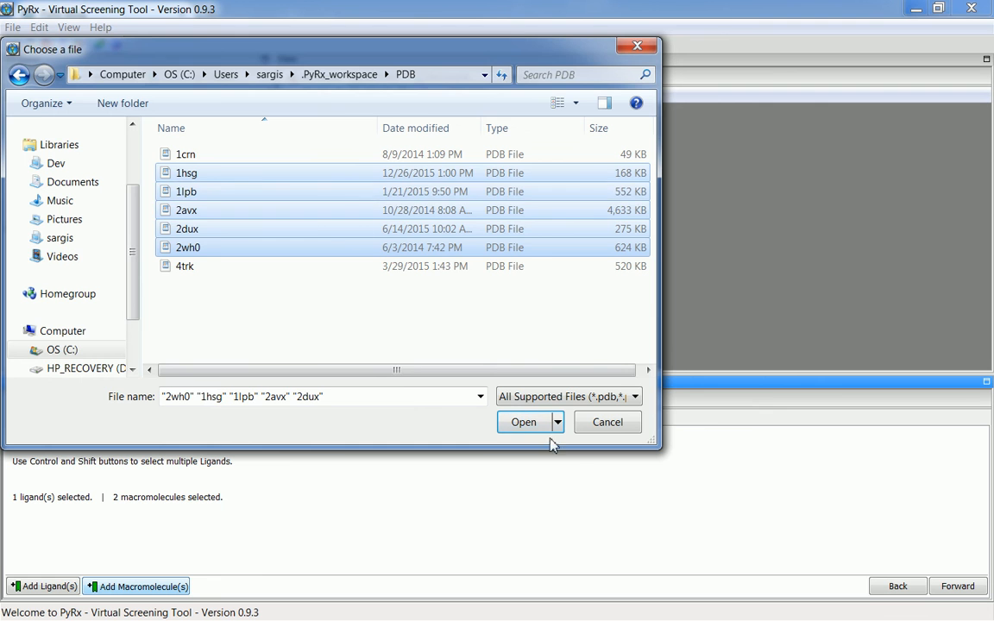
{"action": "left_click", "coordinate": [523, 421]}
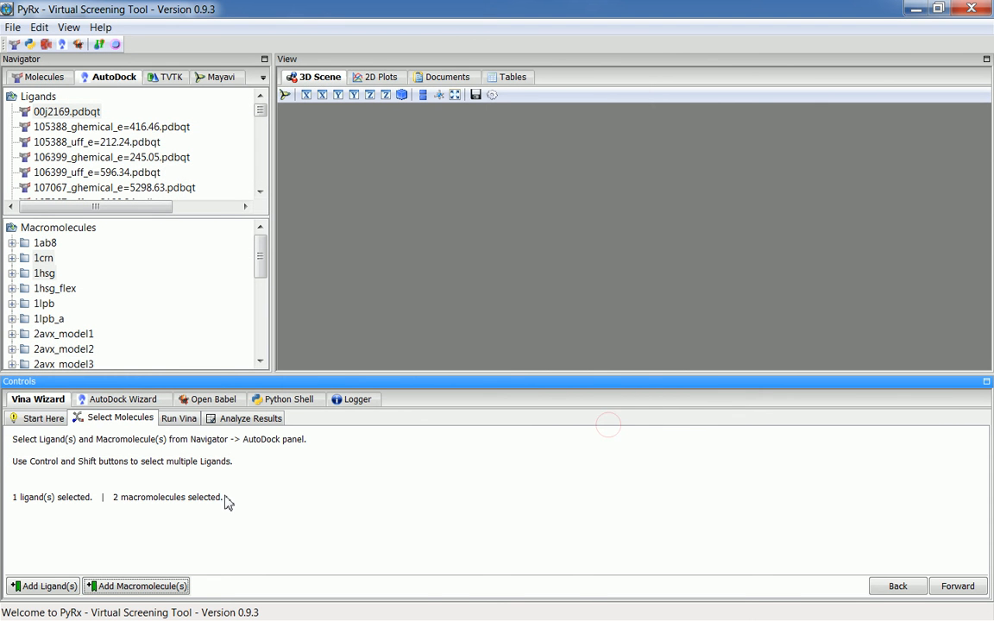
{"action": "mouse_move", "coordinate": [83, 250]}
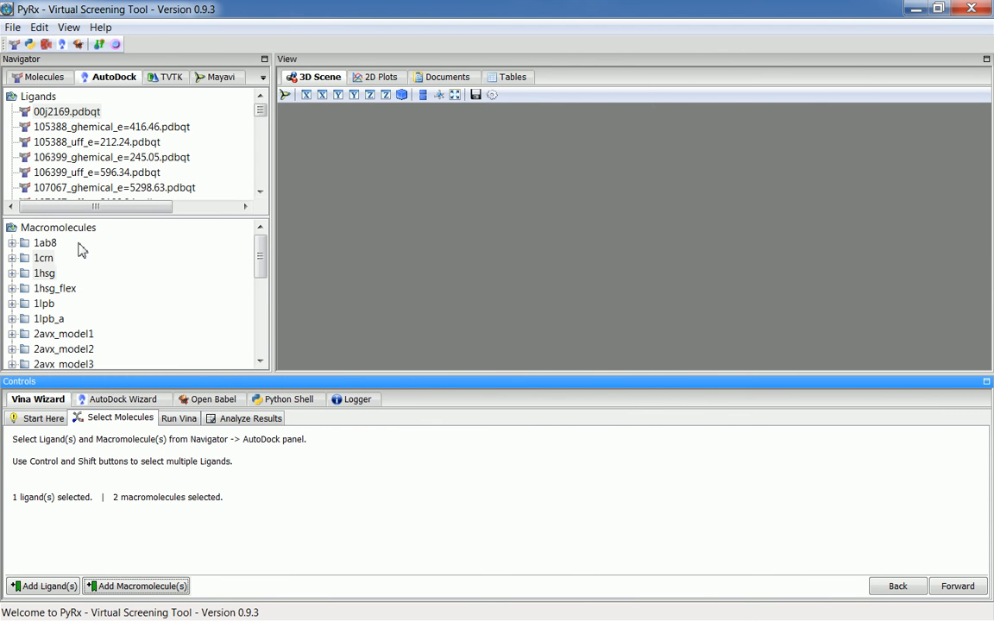
{"action": "mouse_move", "coordinate": [118, 345]}
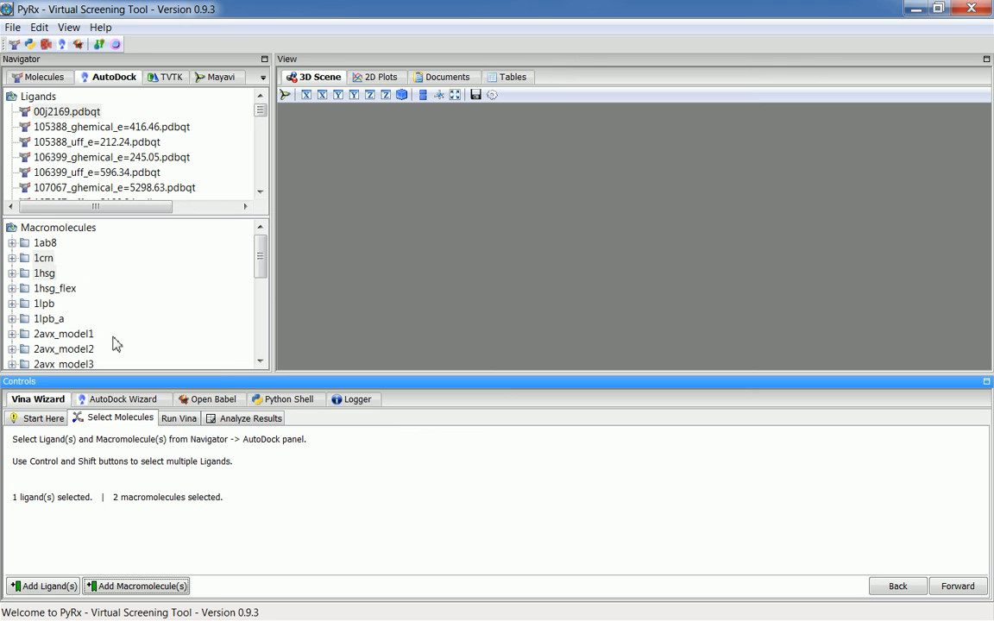
{"action": "mouse_move", "coordinate": [159, 348]}
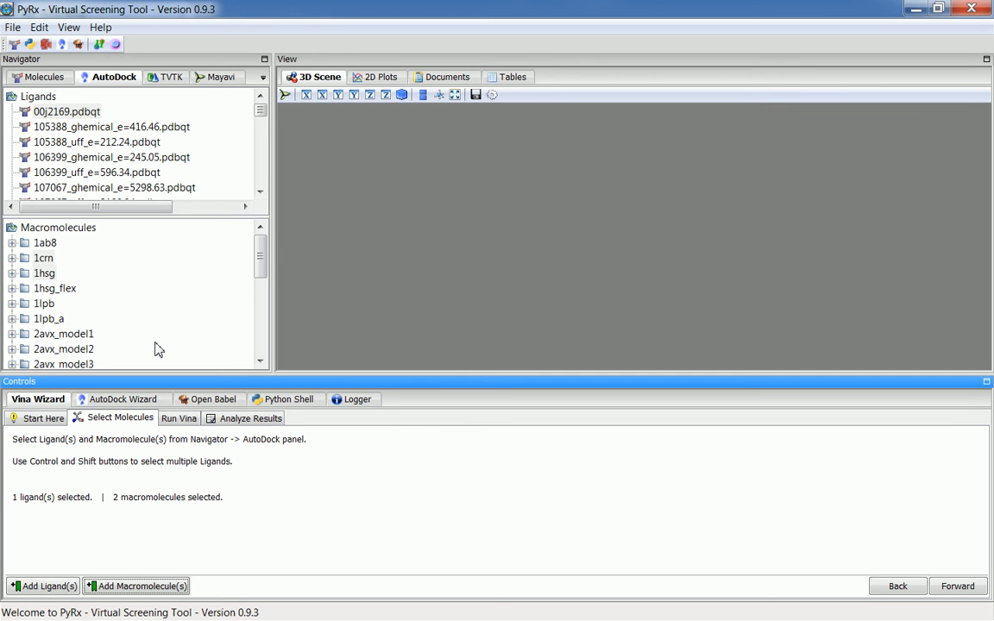
{"action": "mouse_move", "coordinate": [840, 376]}
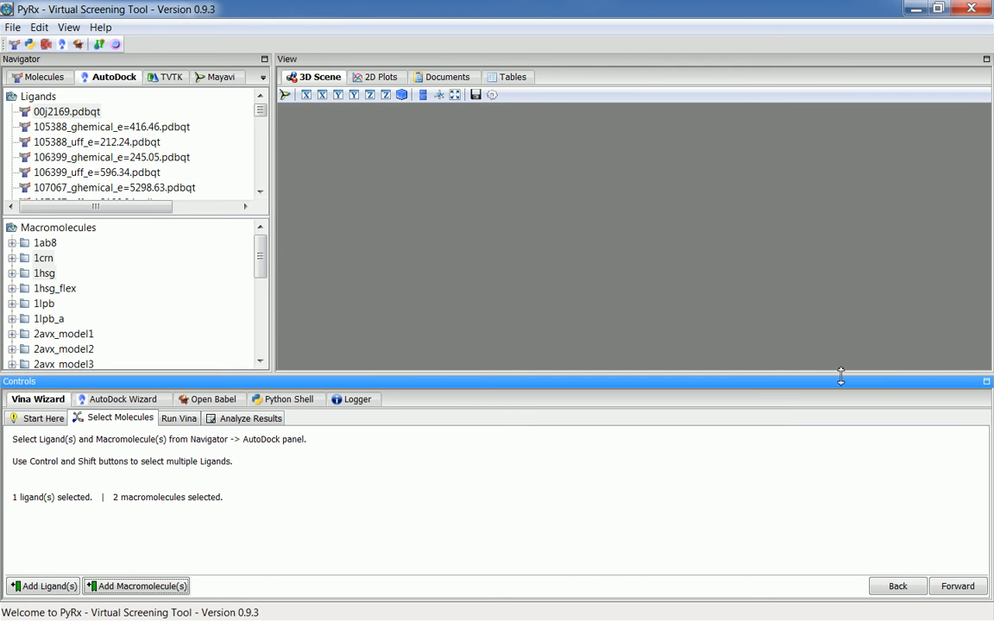
{"action": "left_click", "coordinate": [956, 587]}
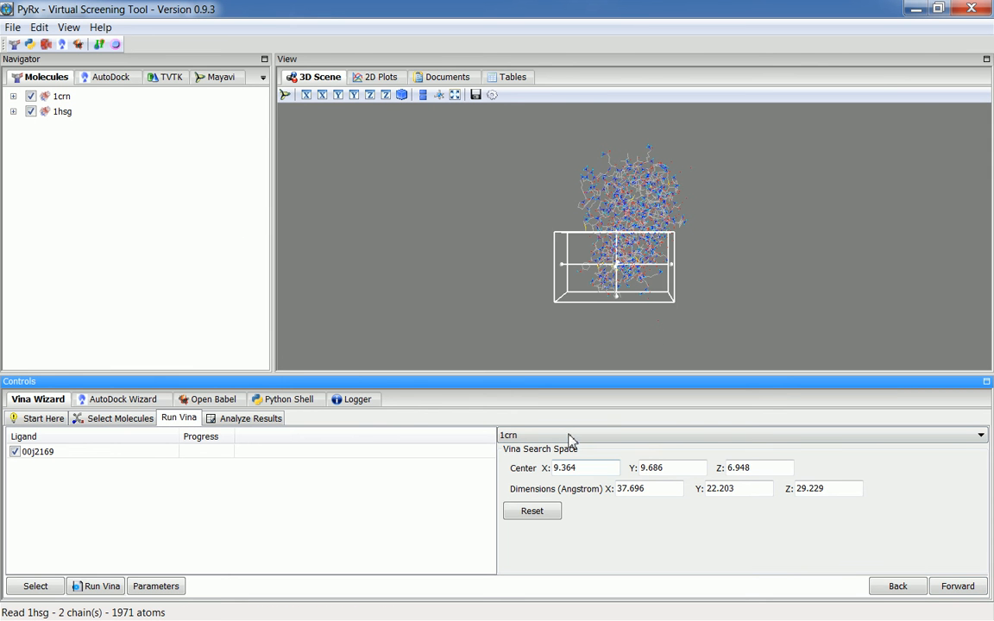
{"action": "left_click", "coordinate": [738, 435]}
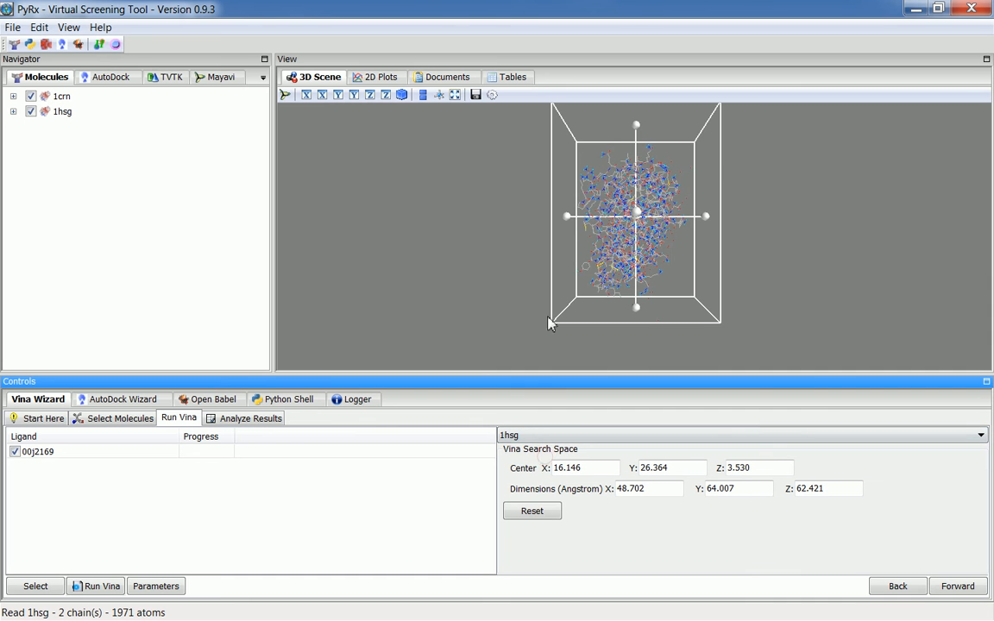
{"action": "mouse_move", "coordinate": [514, 344]}
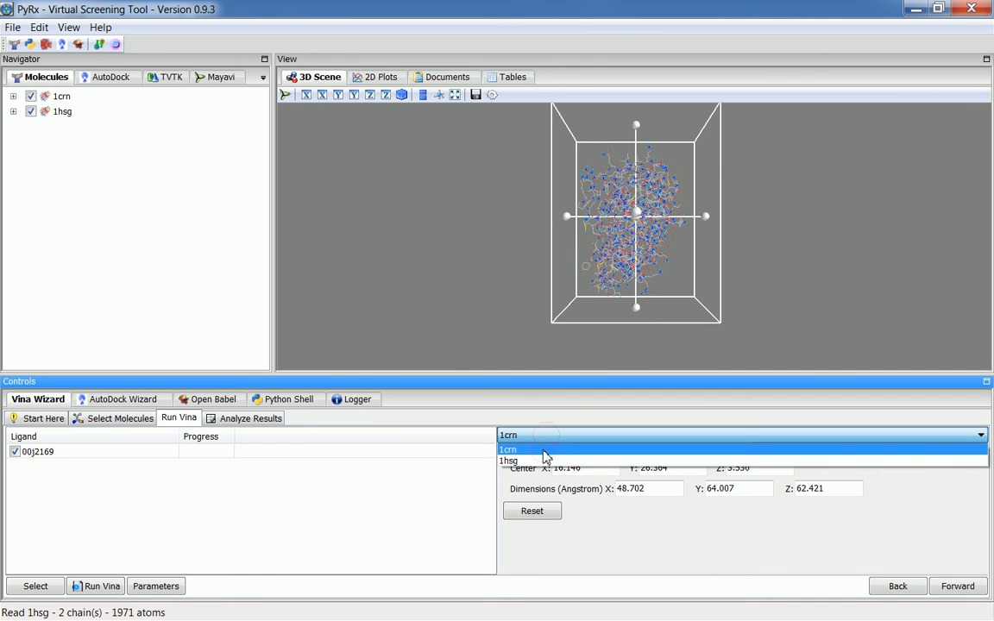
{"action": "left_click", "coordinate": [509, 459]}
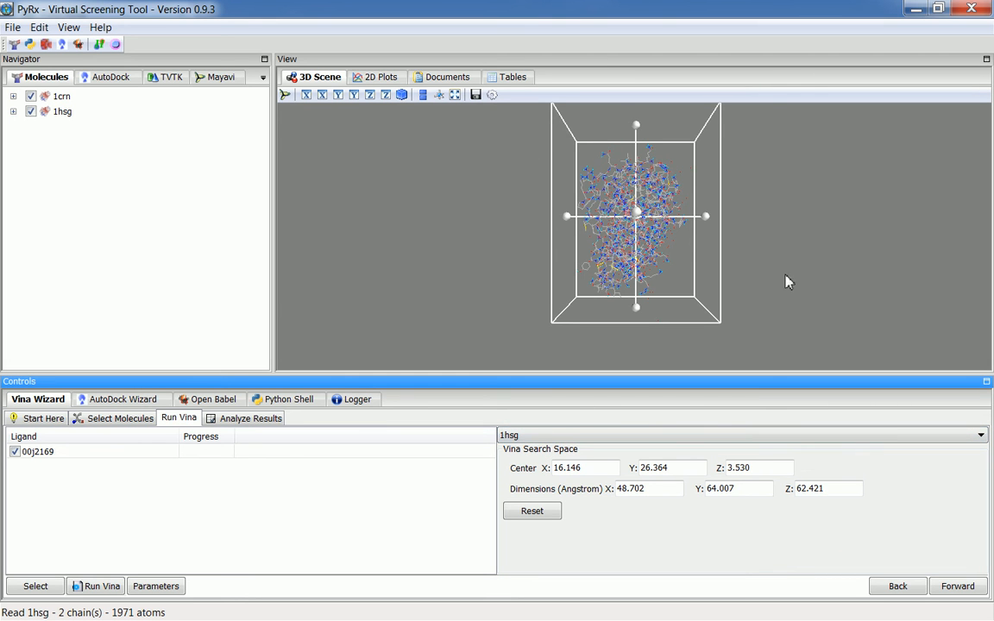
{"action": "mouse_move", "coordinate": [638, 221]}
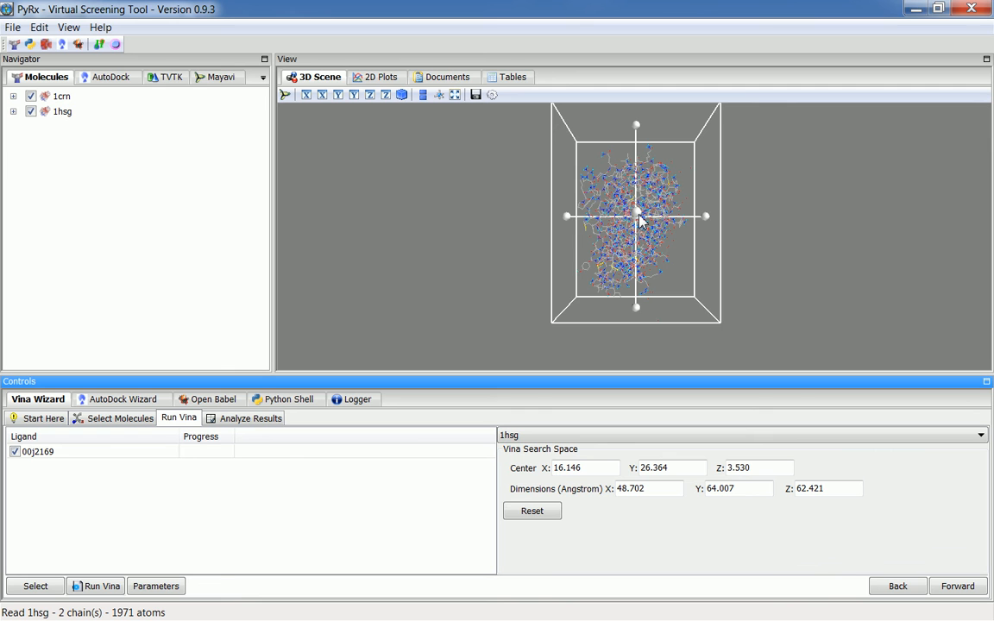
{"action": "mouse_move", "coordinate": [653, 175]}
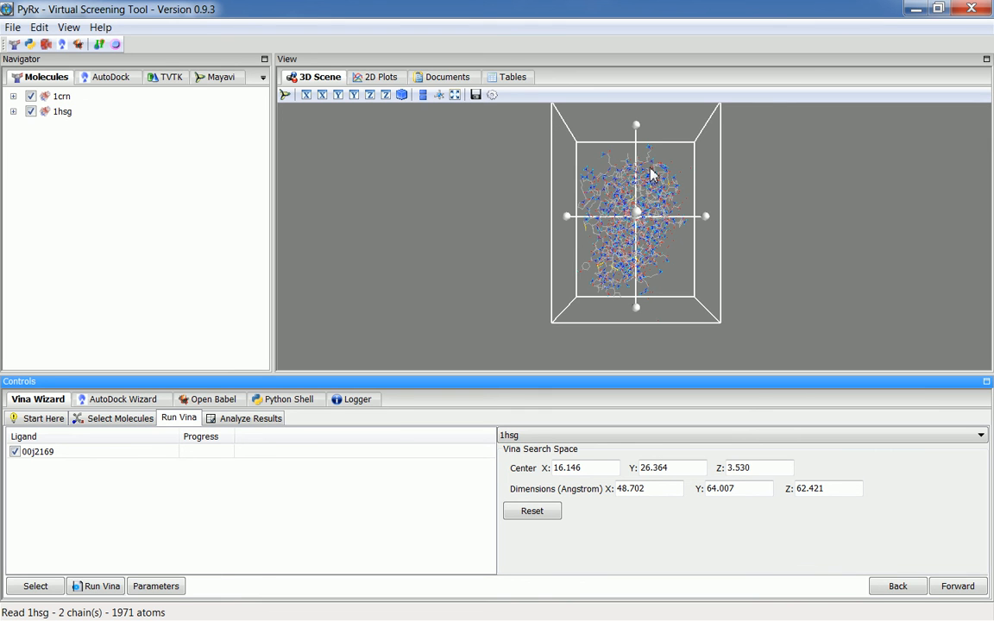
{"action": "mouse_move", "coordinate": [578, 265]}
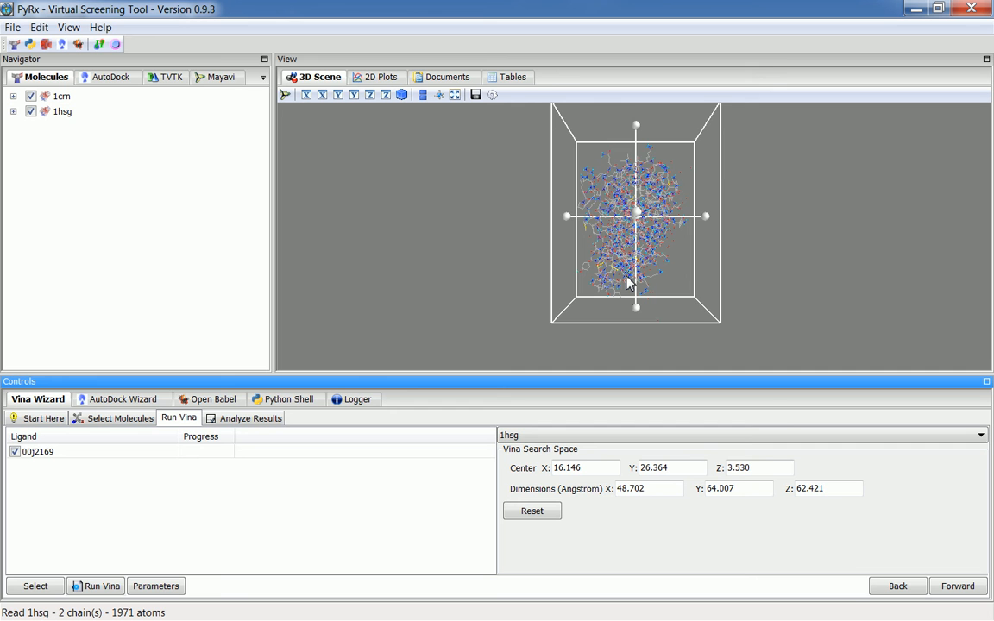
{"action": "mouse_move", "coordinate": [498, 594]}
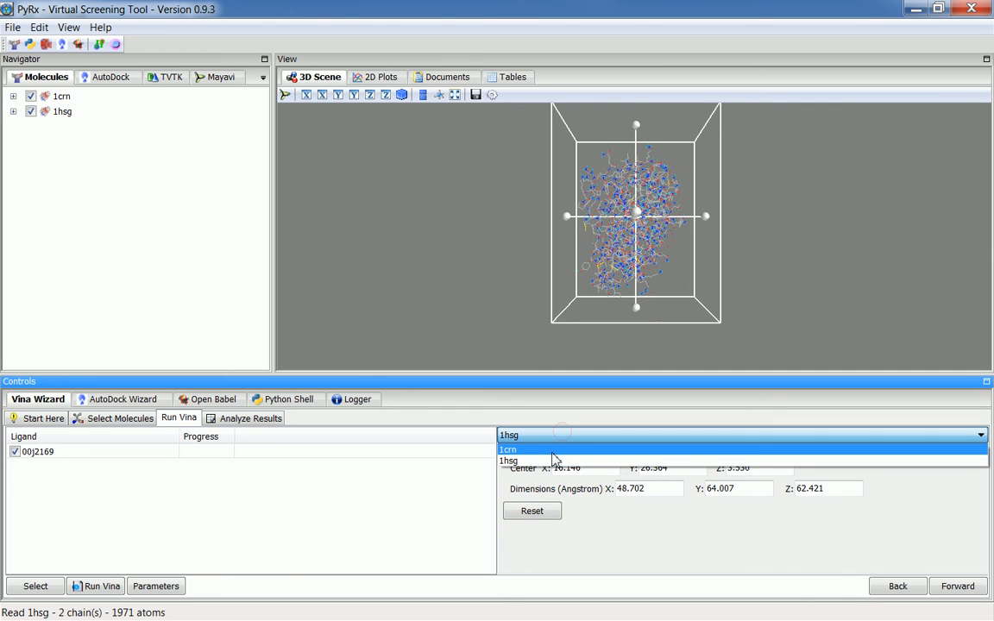
{"action": "left_click", "coordinate": [508, 449]}
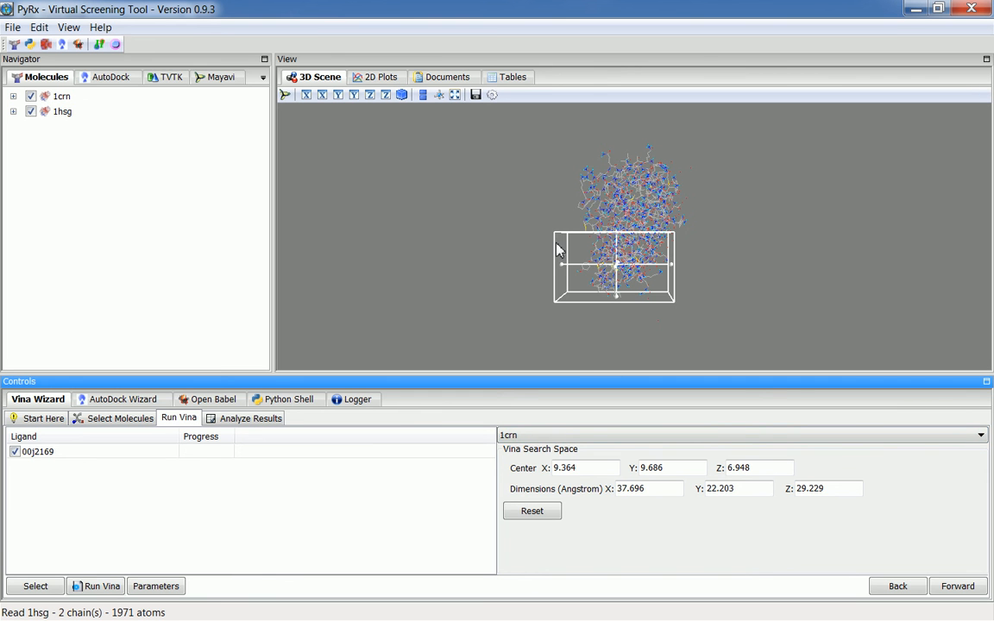
{"action": "mouse_move", "coordinate": [632, 245]}
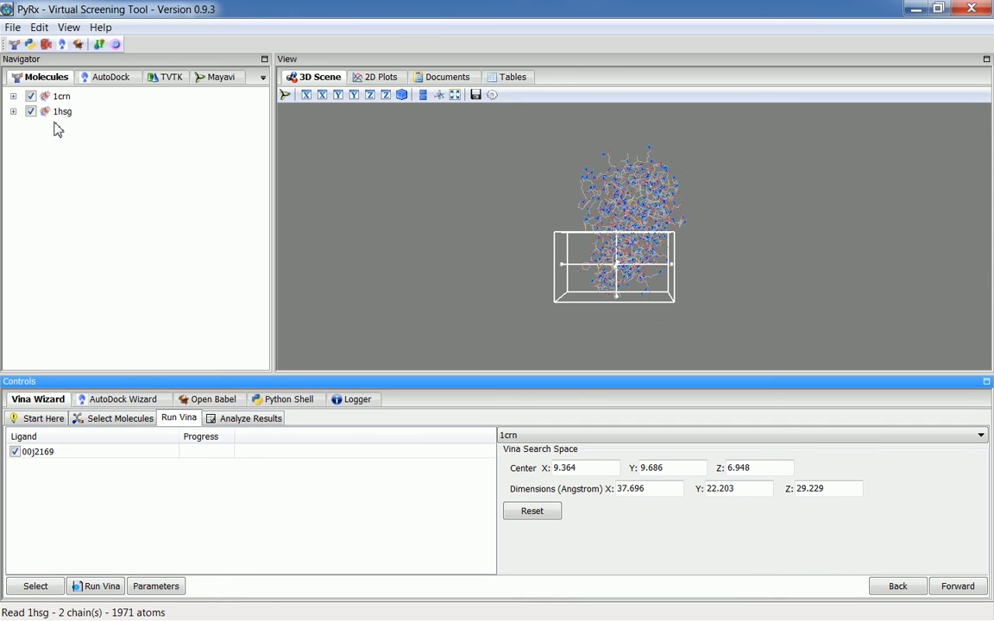
{"action": "mouse_move", "coordinate": [49, 462]}
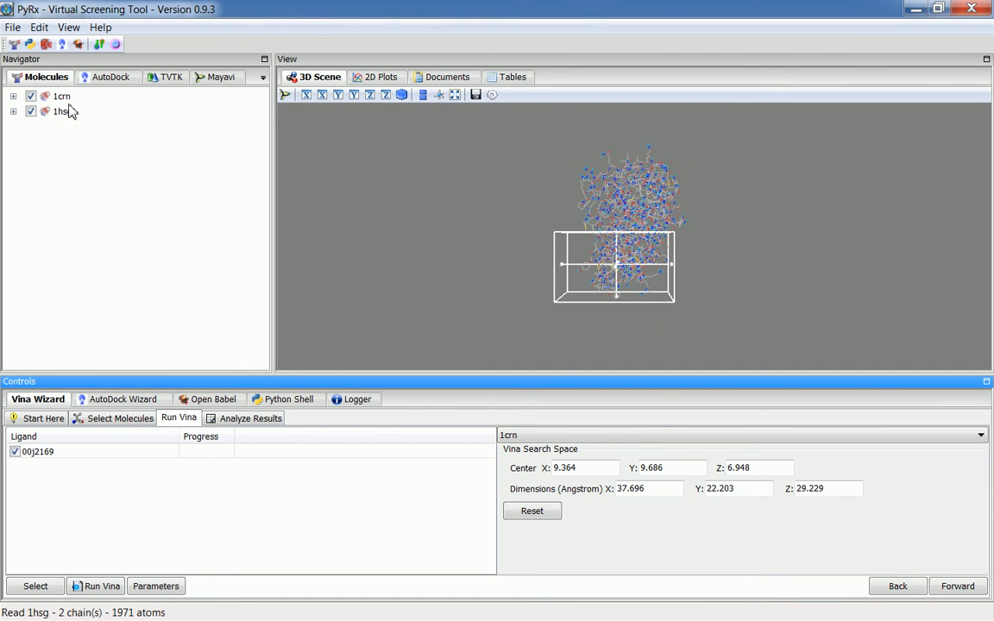
{"action": "mouse_move", "coordinate": [615, 283]}
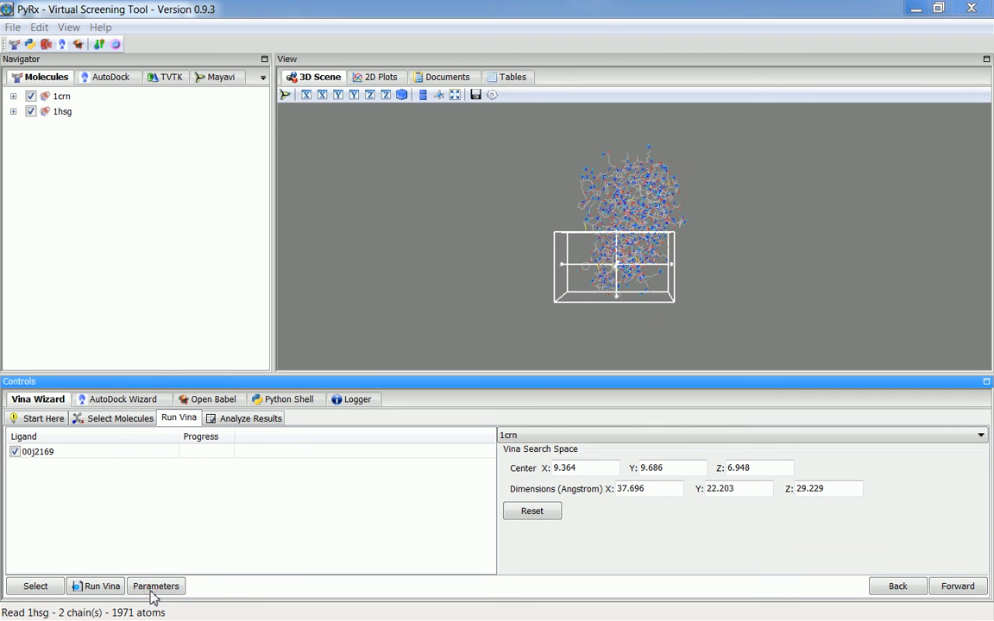
{"action": "left_click", "coordinate": [155, 586]}
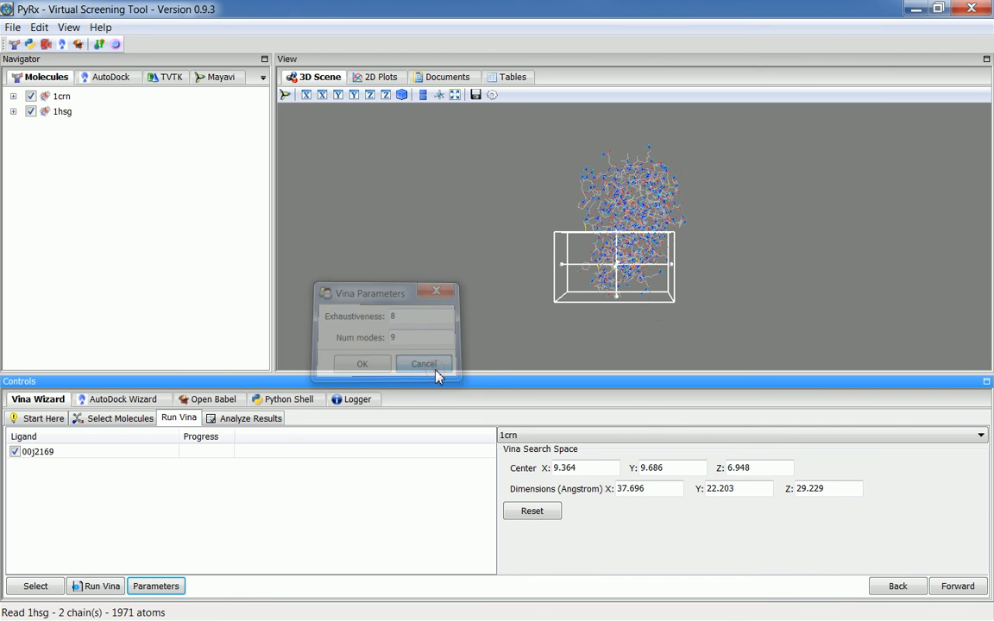
{"action": "left_click", "coordinate": [425, 363]}
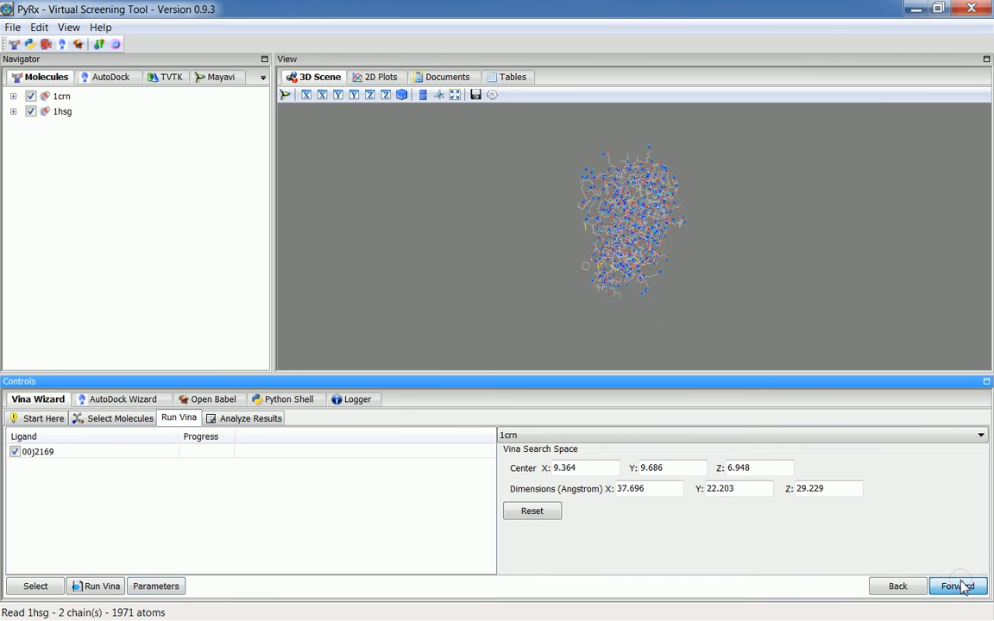
Run Vina for 00j2169 against 1crn, then rerun against 1hsg to get both result sets.
{"action": "left_click", "coordinate": [956, 587]}
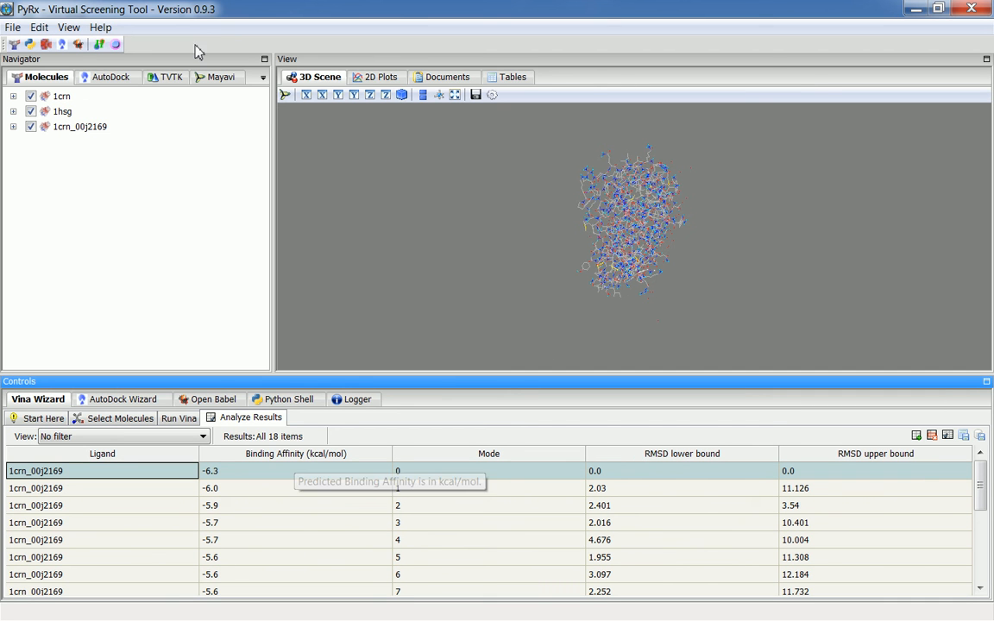
{"action": "mouse_move", "coordinate": [176, 218]}
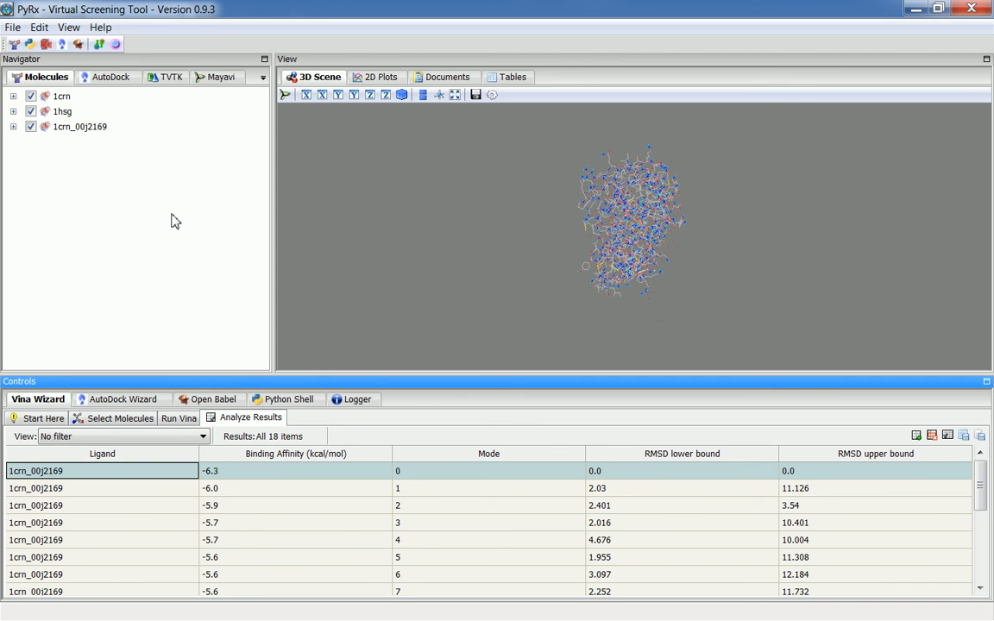
{"action": "left_click", "coordinate": [180, 419]}
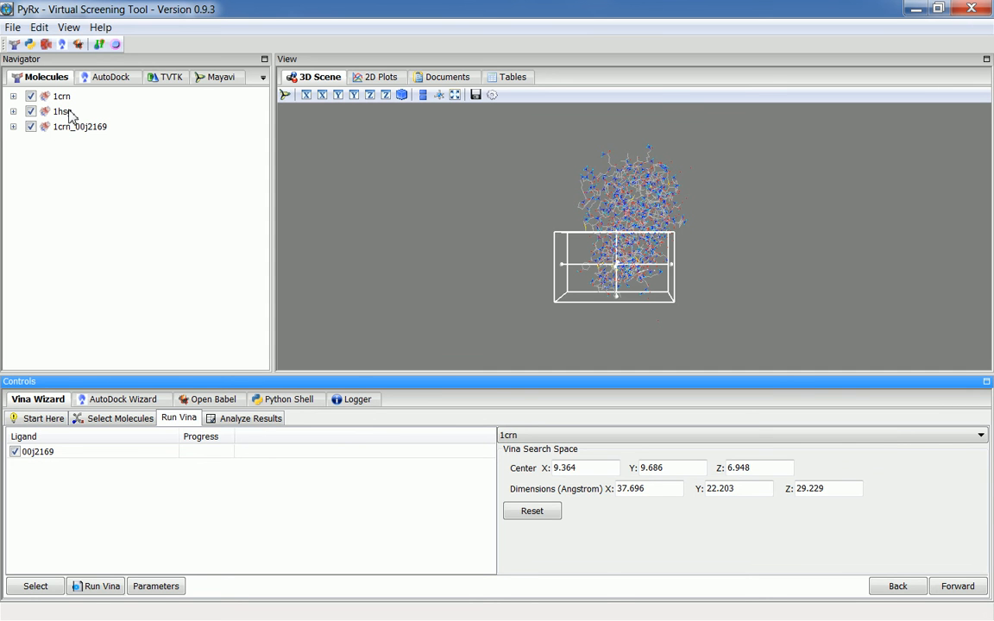
{"action": "left_click", "coordinate": [251, 418]}
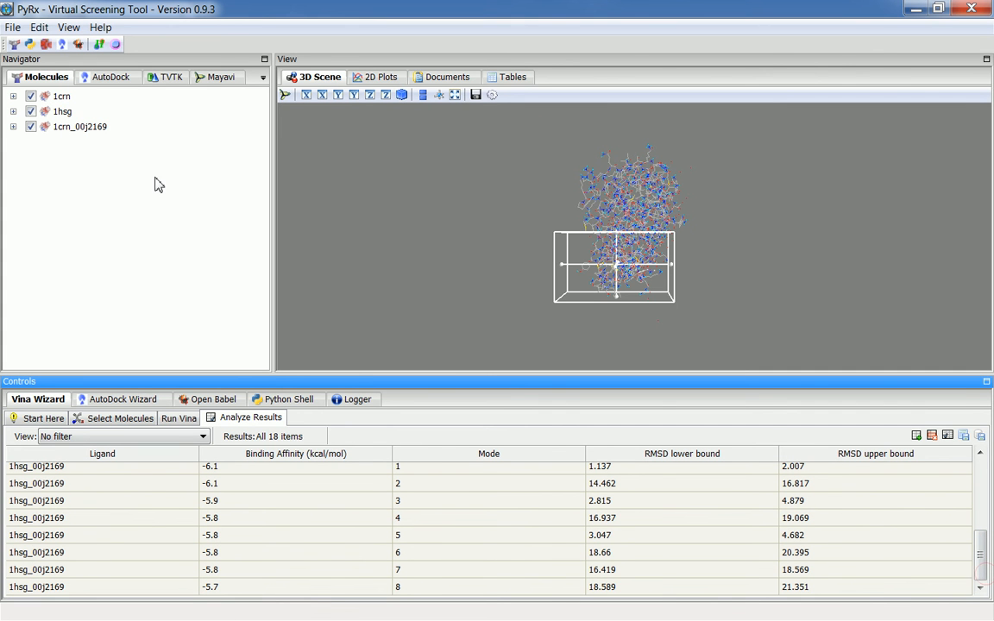
{"action": "mouse_move", "coordinate": [148, 528]}
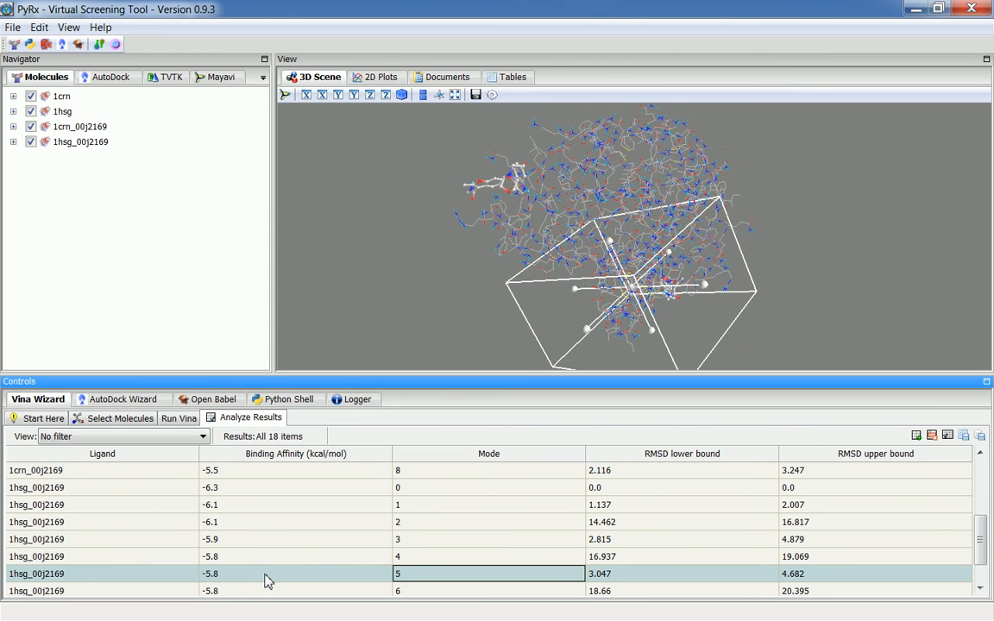
Show the Save Docked Complex as PDB option for a docked conformation in Analyze Results.
{"action": "right_click", "coordinate": [268, 521]}
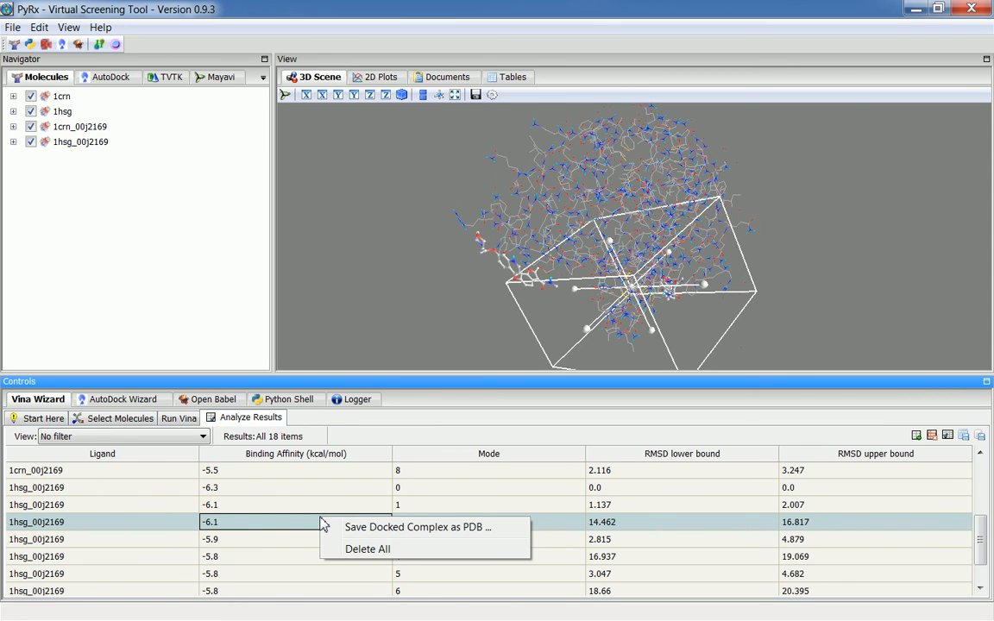
{"action": "mouse_move", "coordinate": [354, 529]}
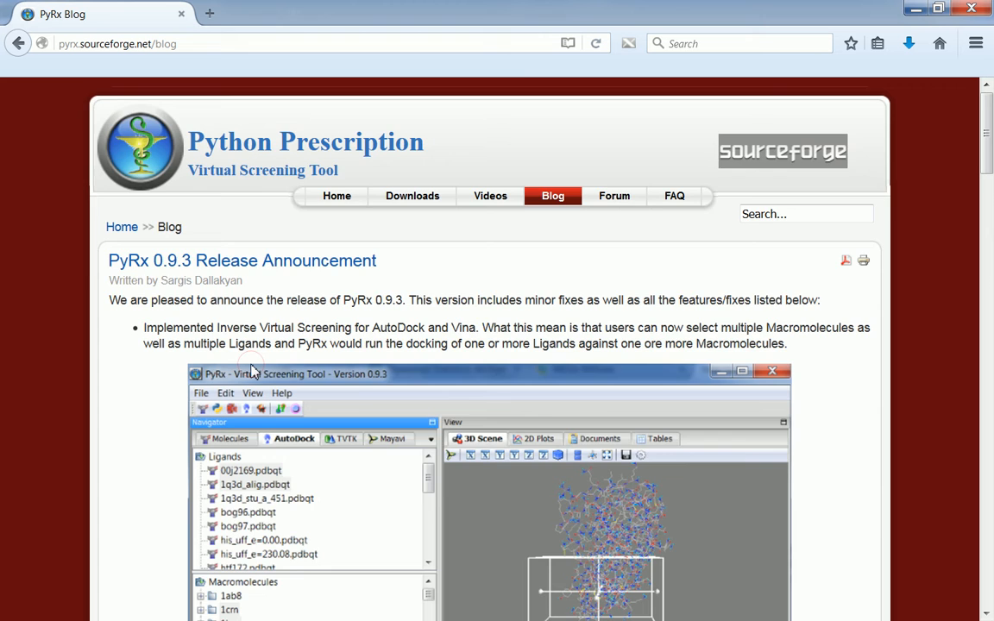
{"action": "scroll", "scroll_direction": "down", "scroll_amount": 3}
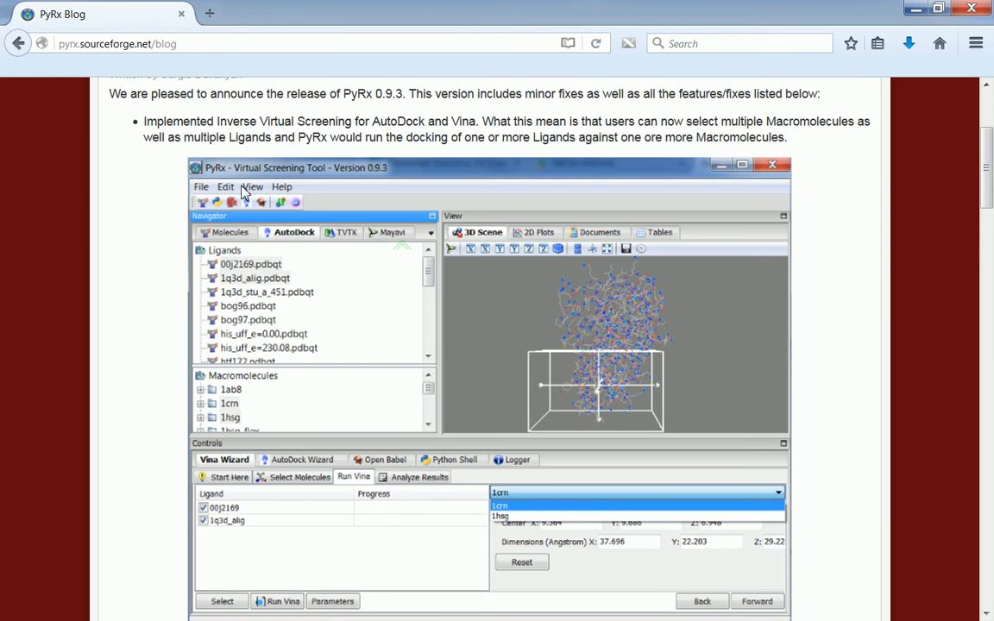
{"action": "scroll", "scroll_direction": "down", "scroll_amount": 3}
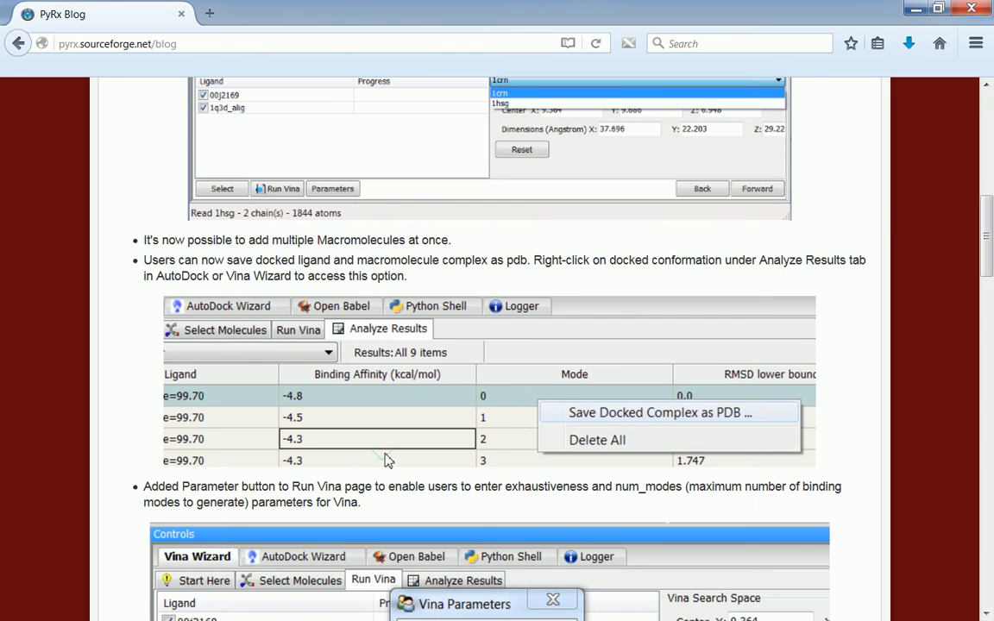
{"action": "mouse_move", "coordinate": [723, 435]}
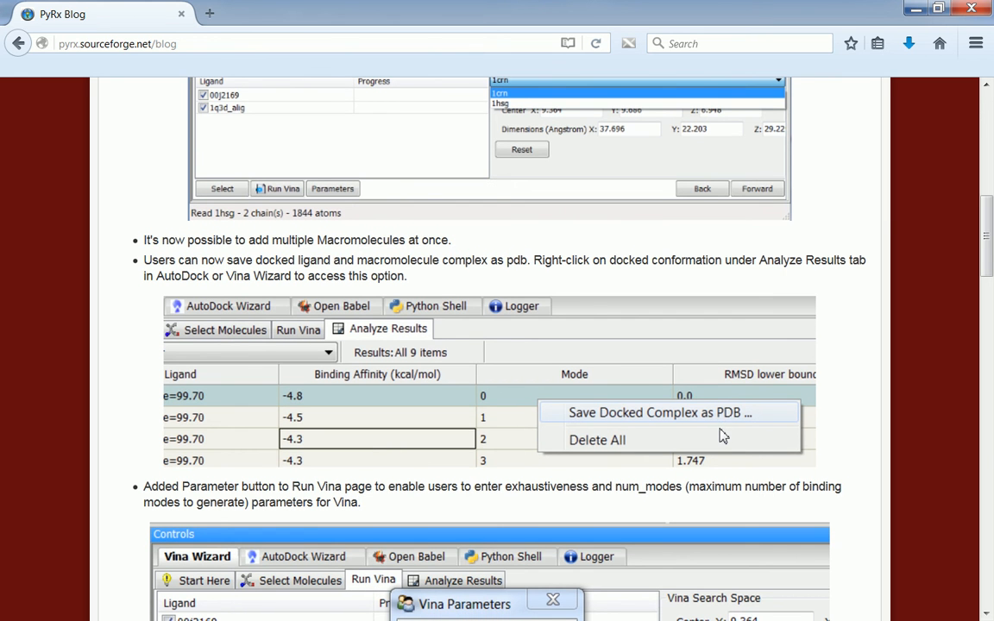
{"action": "scroll", "scroll_direction": "down", "scroll_amount": 3}
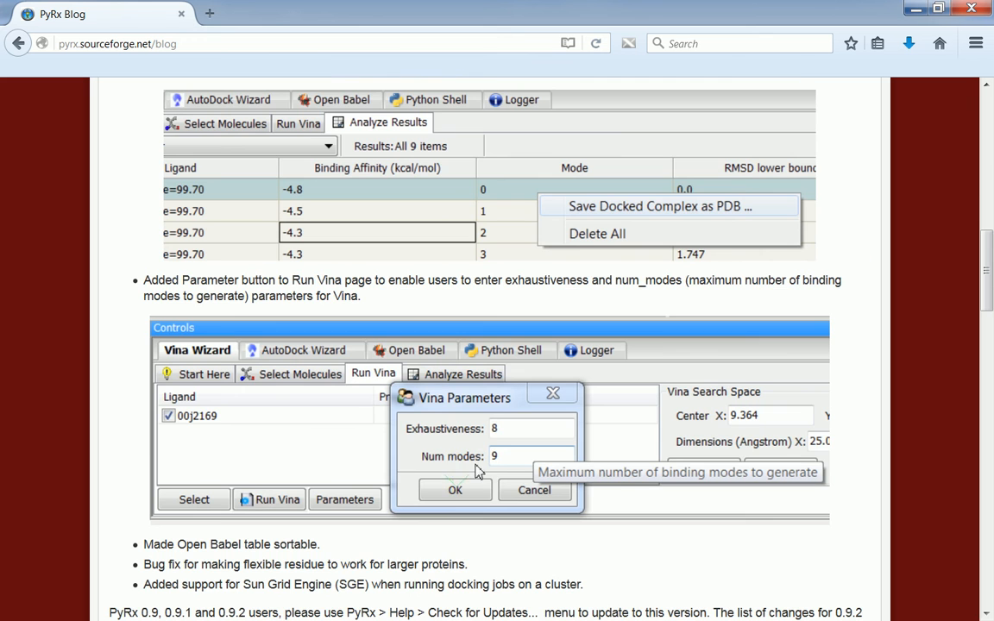
{"action": "mouse_move", "coordinate": [449, 516]}
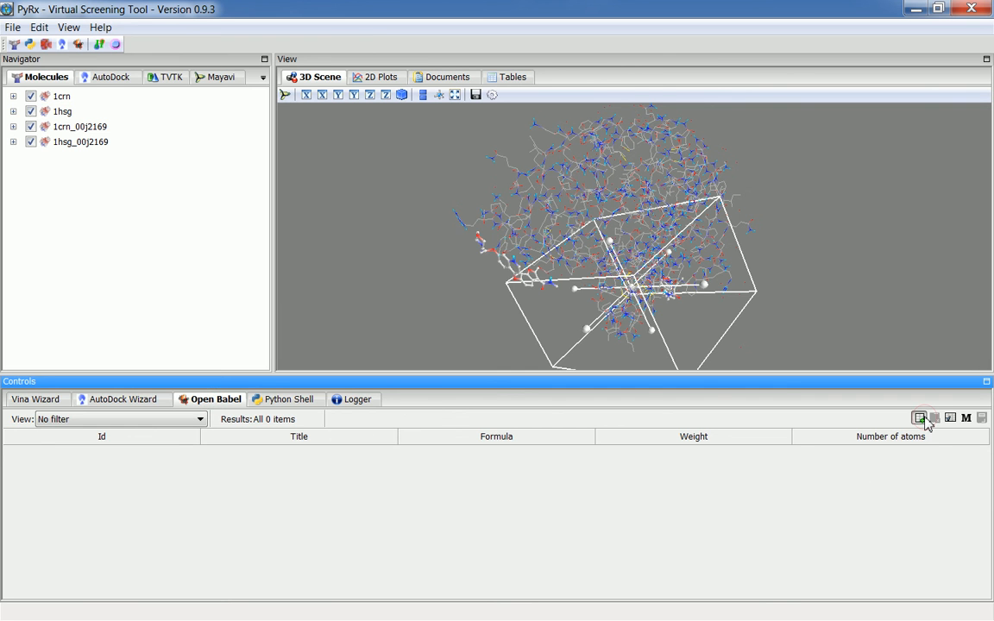
Insert the downloaded 846-molecule file into the Open Babel table and preview molecule 850390.
{"action": "left_click", "coordinate": [918, 418]}
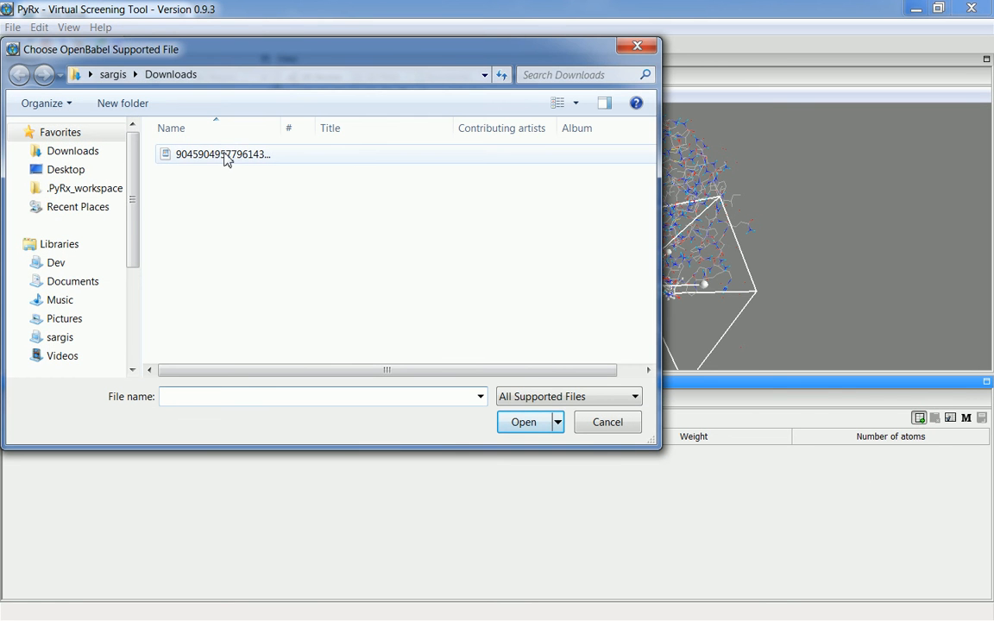
{"action": "left_click", "coordinate": [523, 421]}
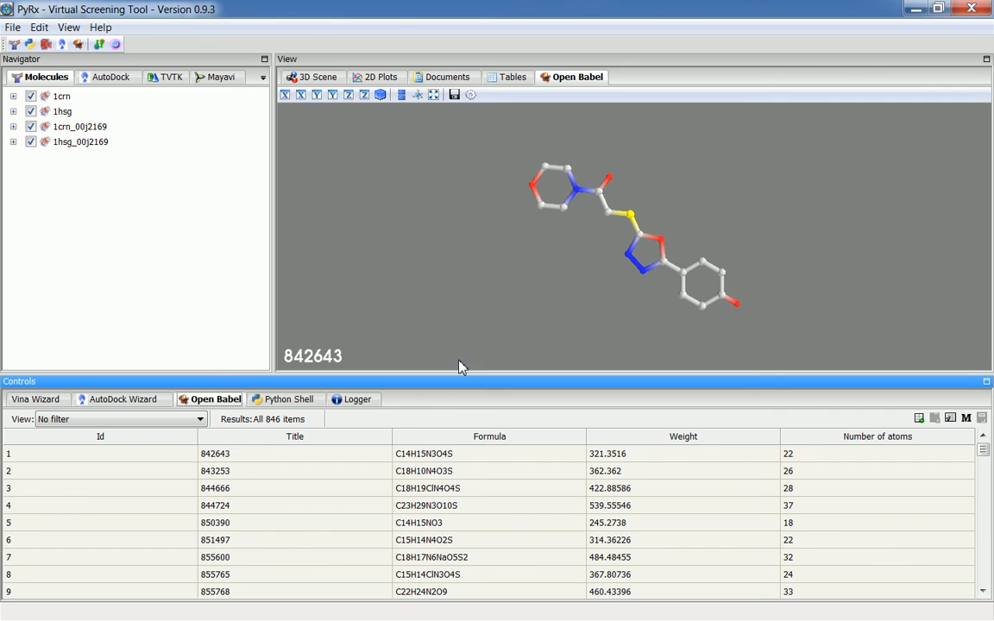
{"action": "left_click", "coordinate": [214, 522]}
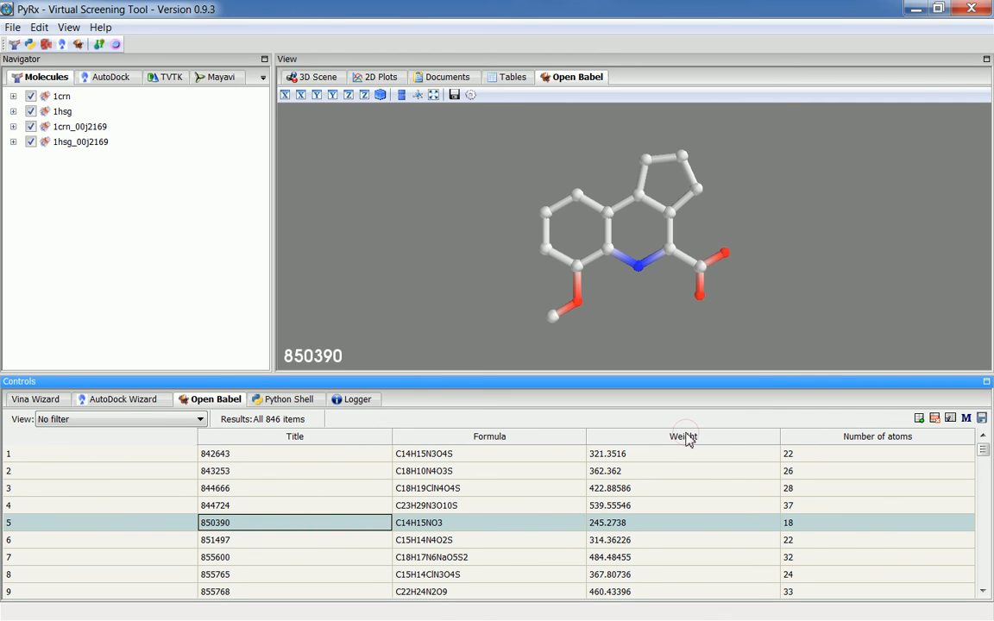
Sort the table by Weight, Number of atoms, Formula, and finally by Weight again.
{"action": "left_click", "coordinate": [682, 437]}
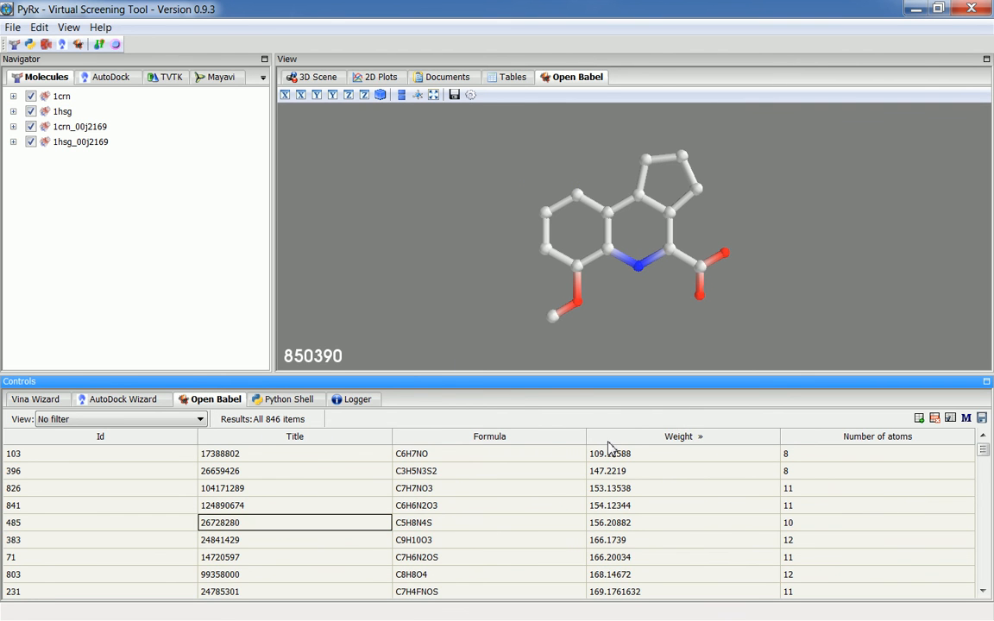
{"action": "mouse_move", "coordinate": [681, 521]}
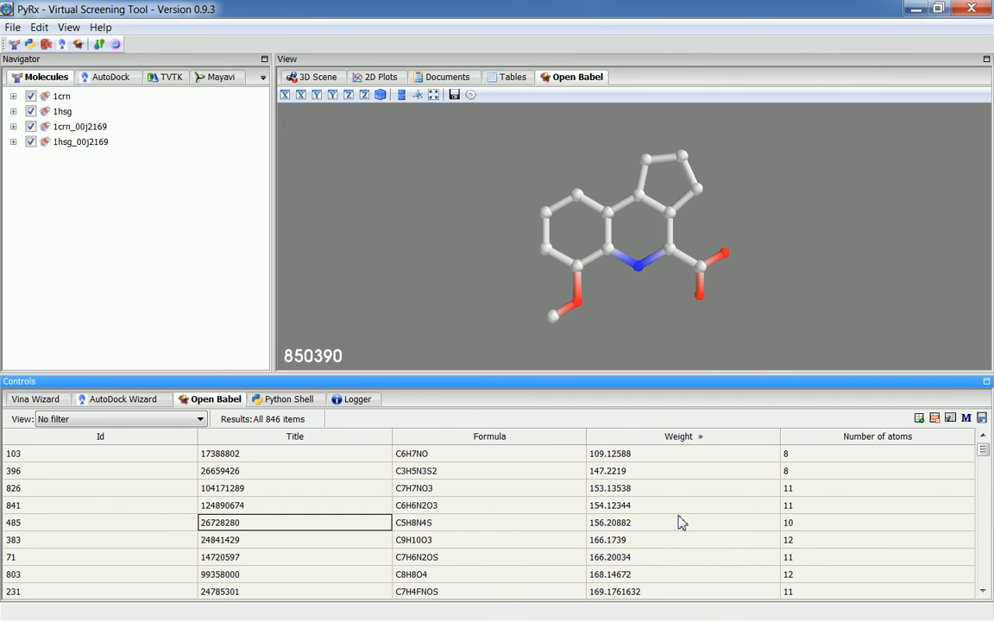
{"action": "left_click", "coordinate": [876, 435]}
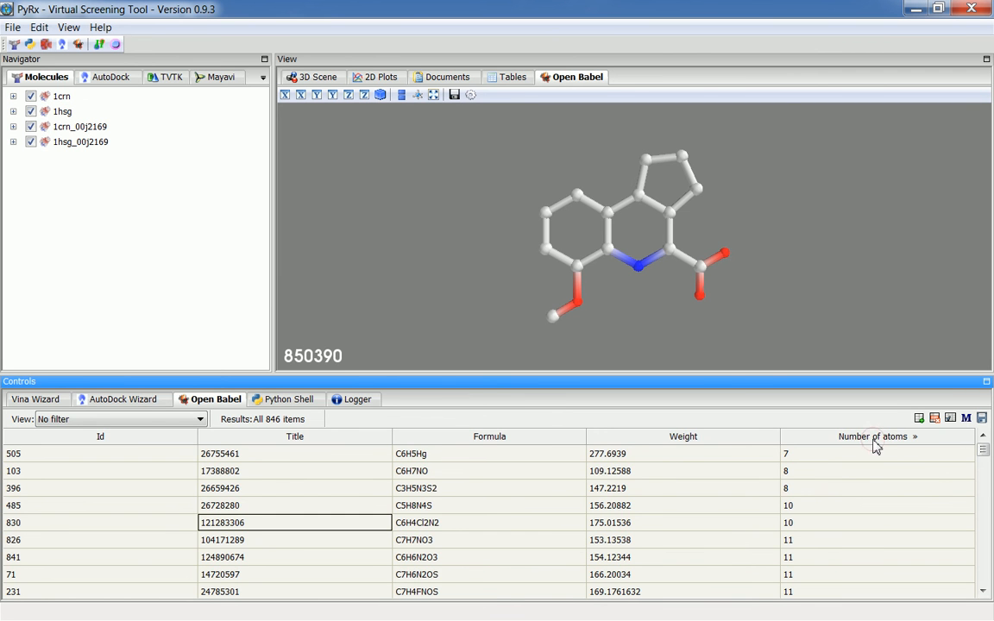
{"action": "left_click", "coordinate": [490, 435]}
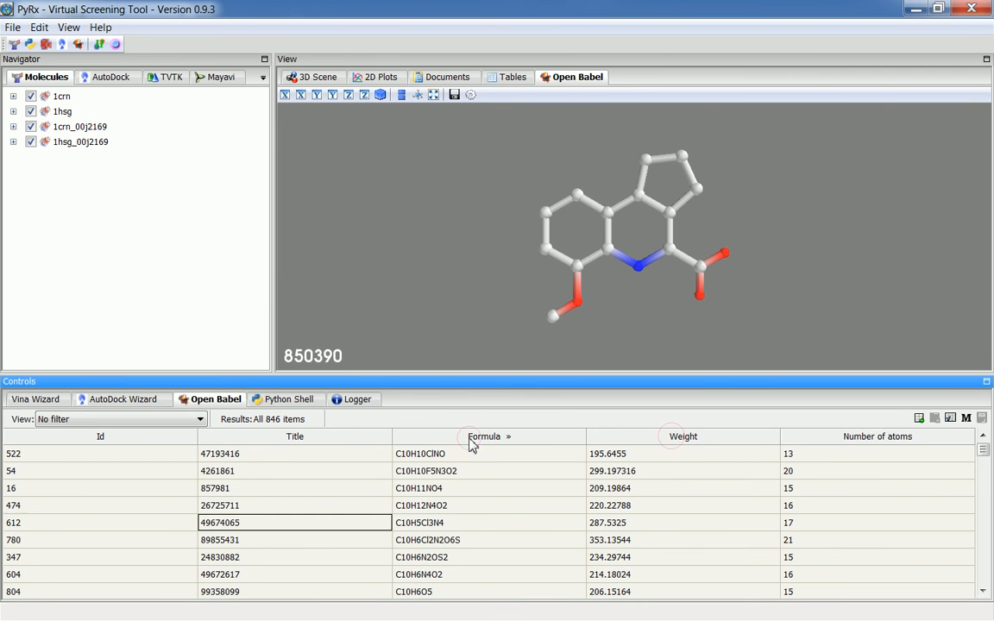
{"action": "left_click", "coordinate": [681, 435]}
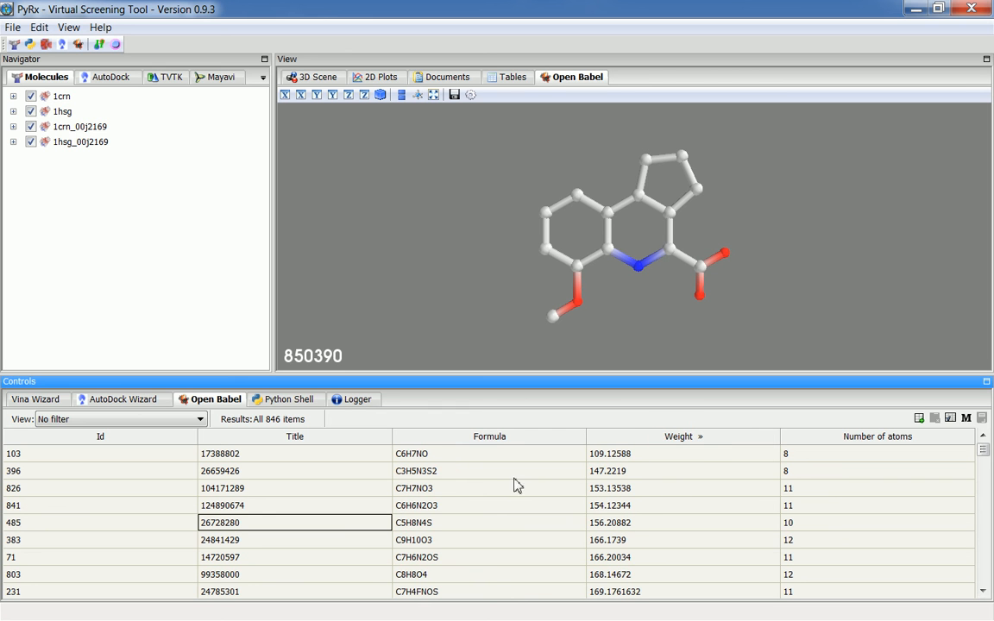
{"action": "mouse_move", "coordinate": [482, 542]}
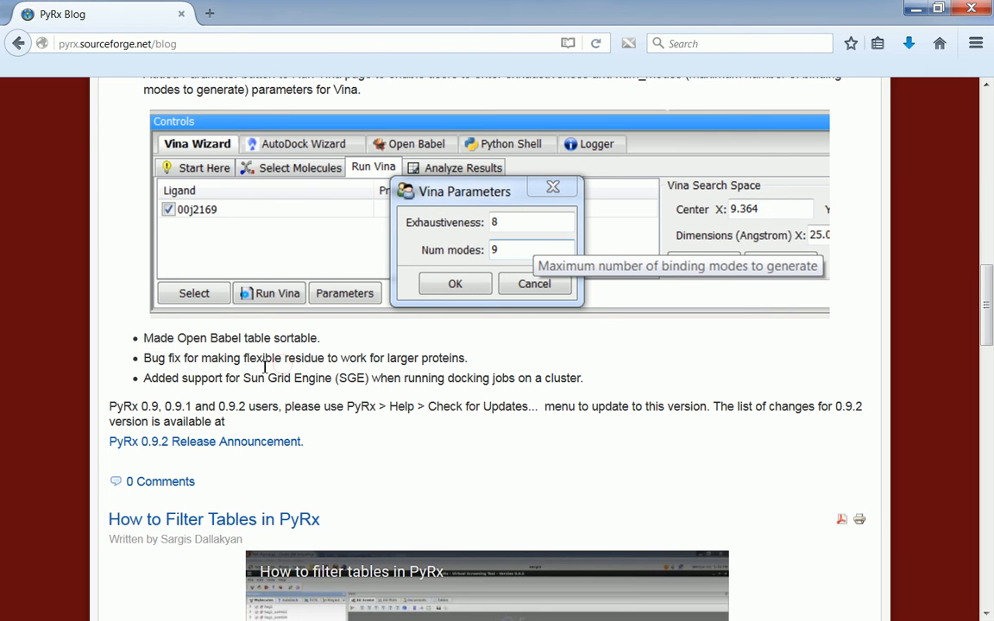
{"action": "mouse_move", "coordinate": [262, 362]}
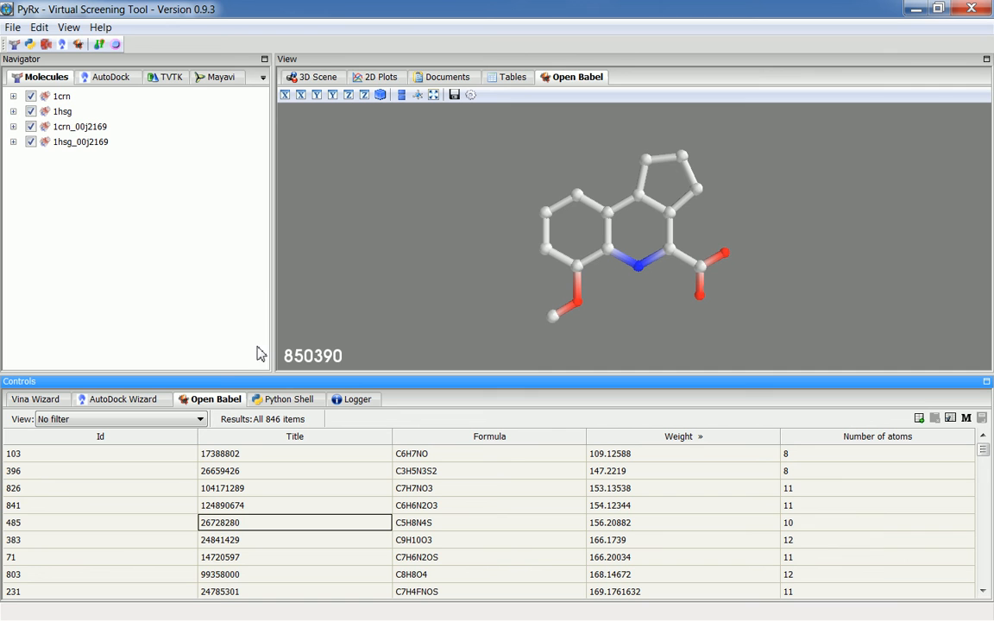
Make residues TRP6–ARG8 of chain A in 1hsg flexible via AutoDock > Flexible Residues.
{"action": "left_click", "coordinate": [13, 110]}
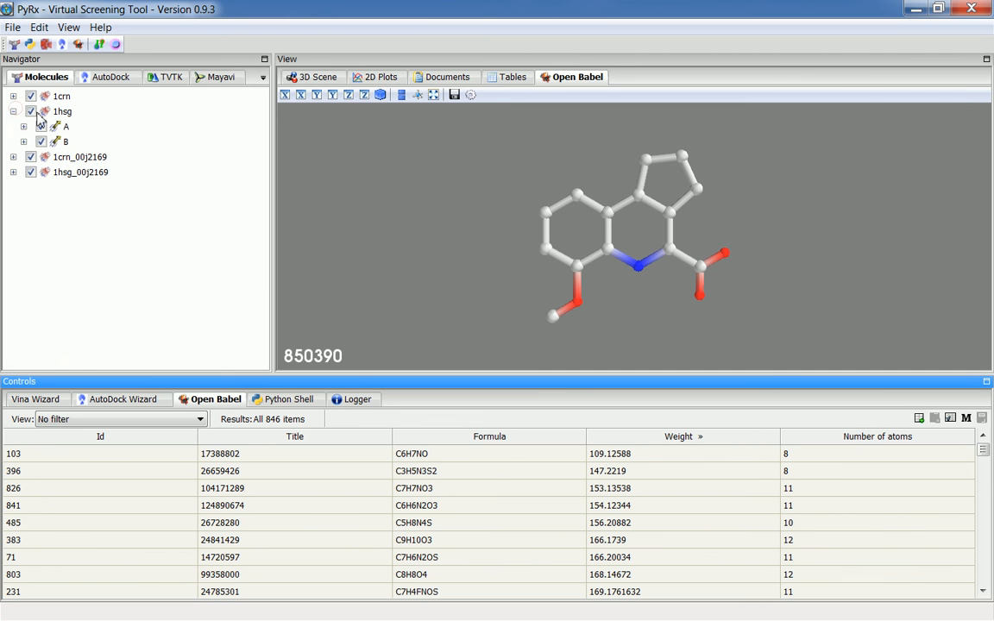
{"action": "left_click", "coordinate": [24, 126]}
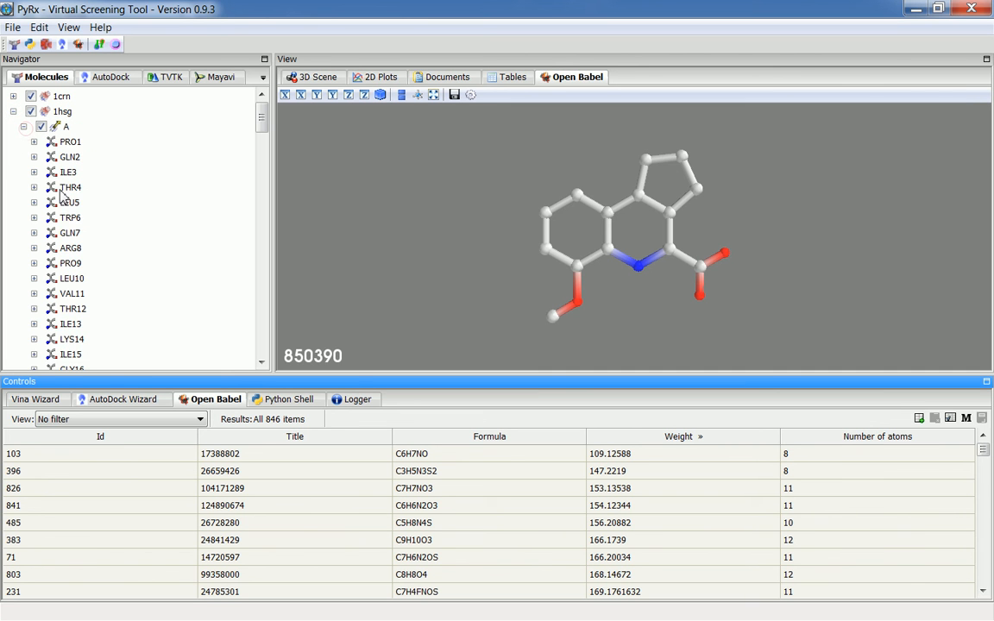
{"action": "left_click", "coordinate": [69, 202]}
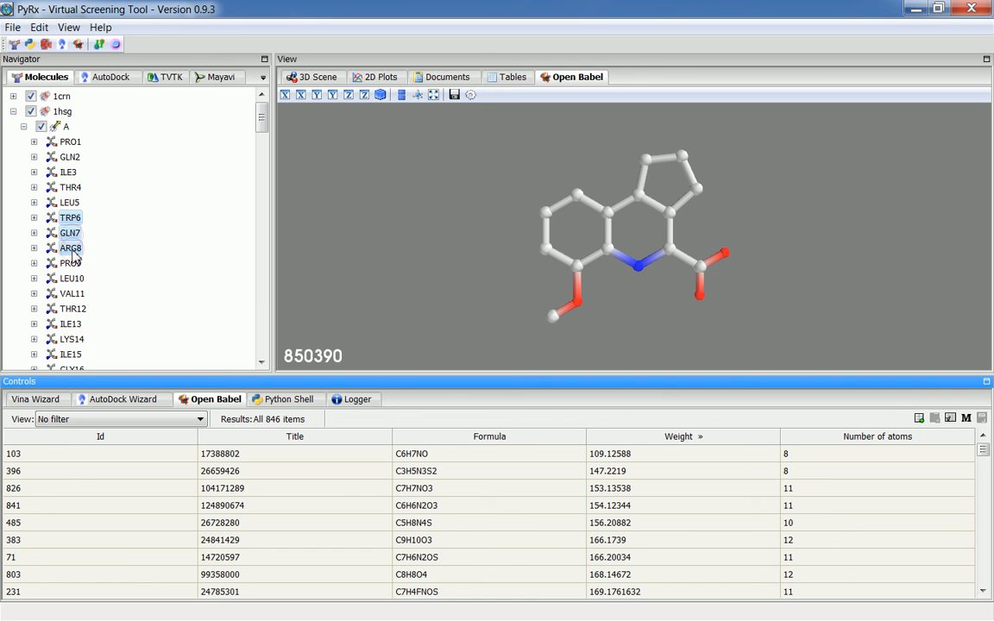
{"action": "mouse_move", "coordinate": [82, 243]}
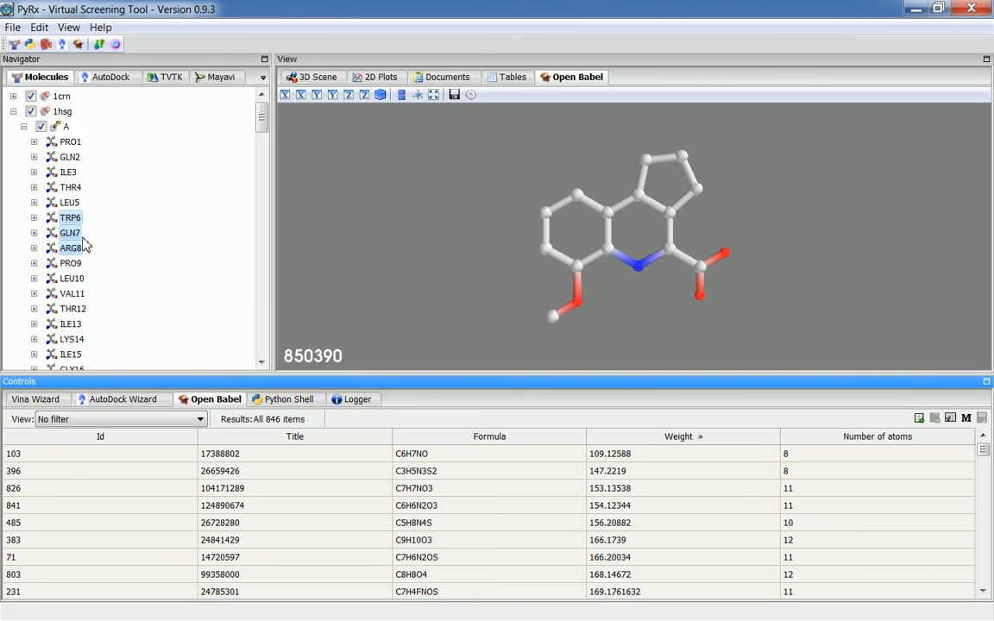
{"action": "right_click", "coordinate": [69, 233]}
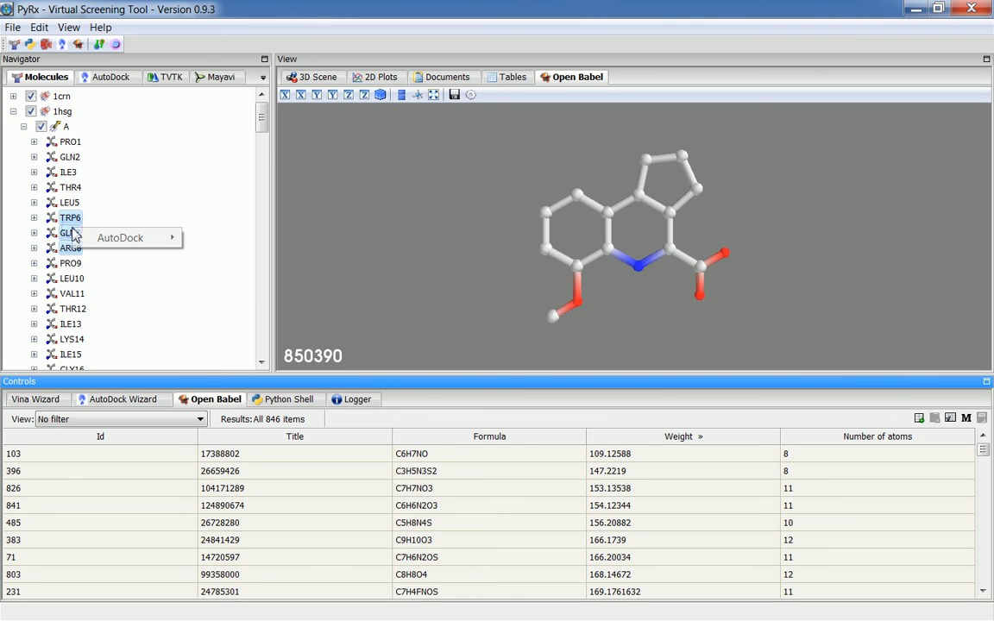
{"action": "mouse_move", "coordinate": [120, 238]}
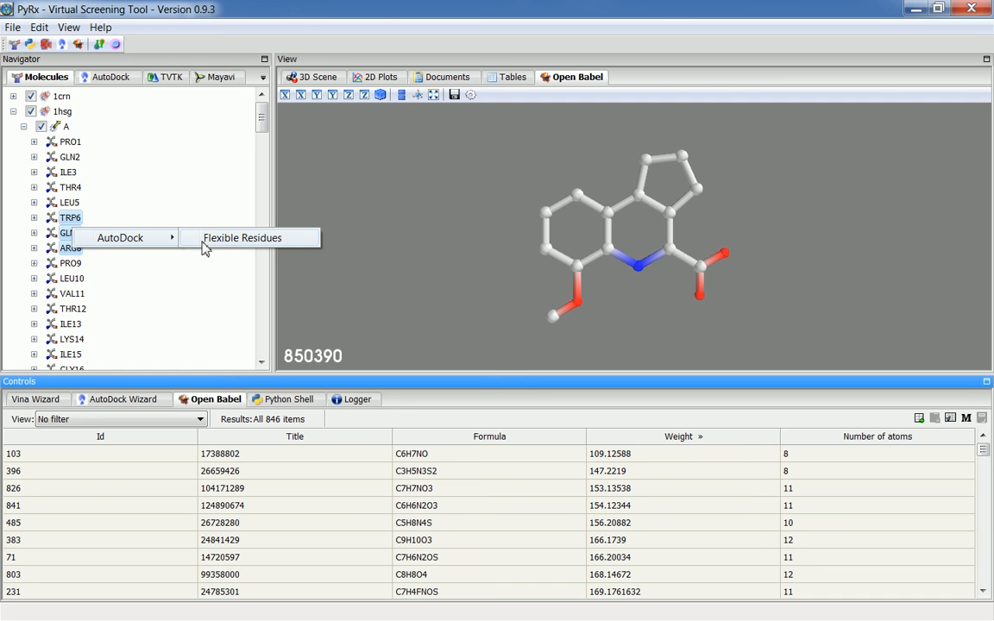
{"action": "mouse_move", "coordinate": [242, 249]}
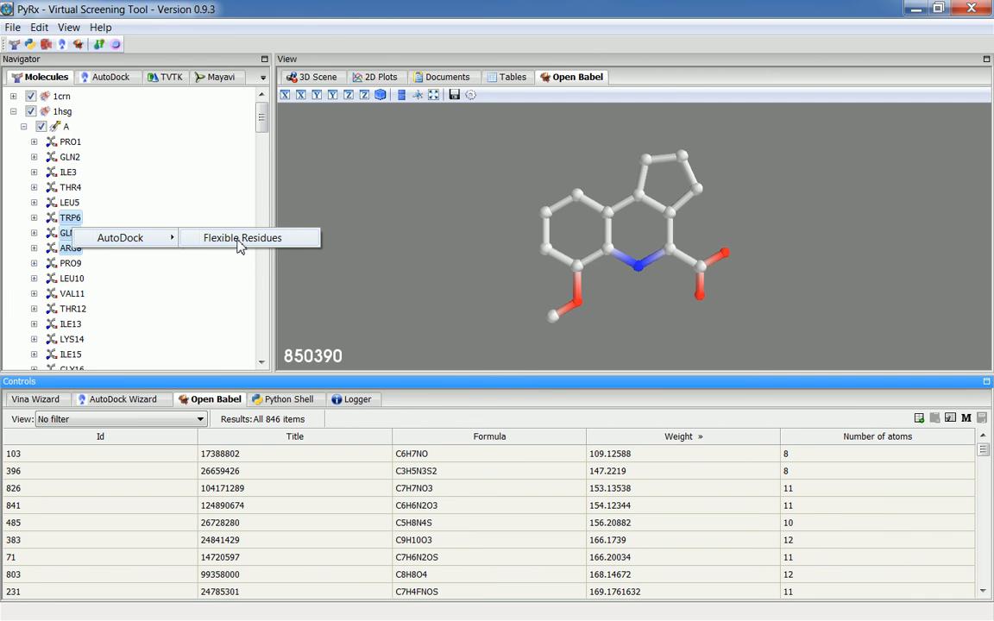
{"action": "left_click", "coordinate": [114, 76]}
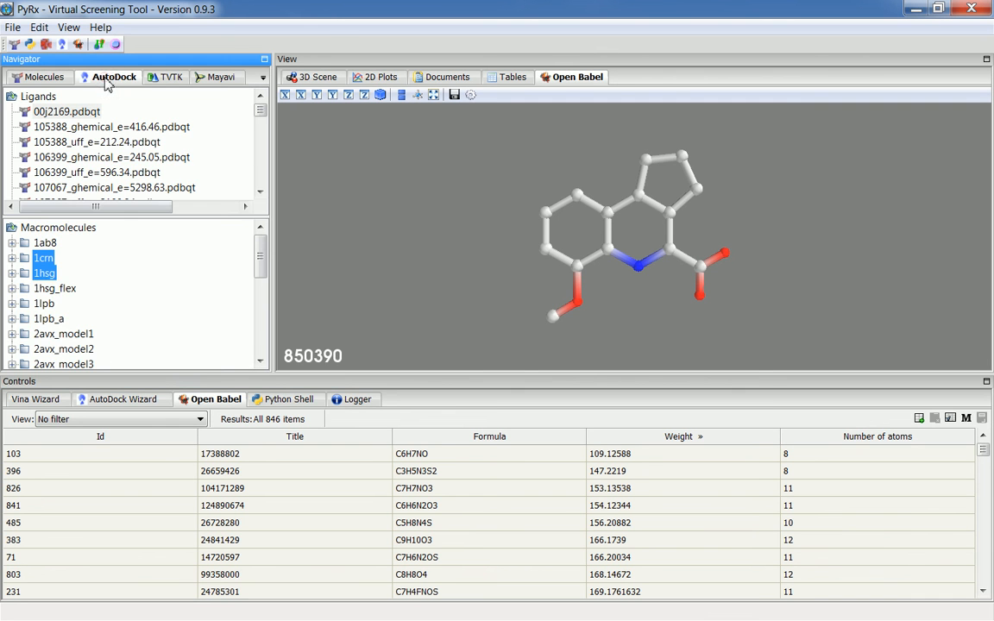
Inspect the generated 1hsg_flex flexible and rigid receptor files in the AutoDock tab.
{"action": "left_click", "coordinate": [56, 289]}
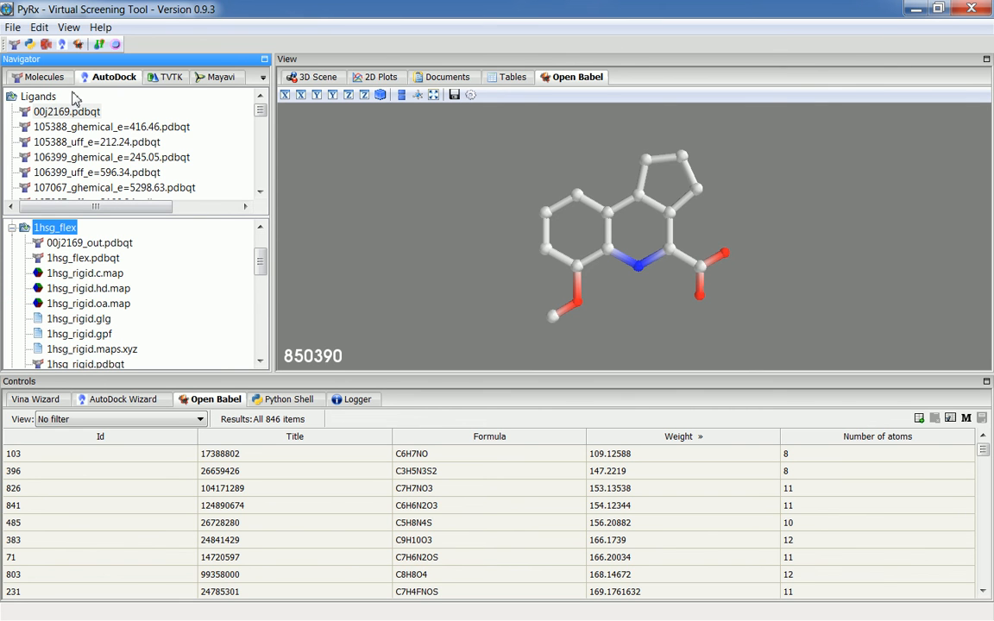
{"action": "left_click", "coordinate": [47, 76]}
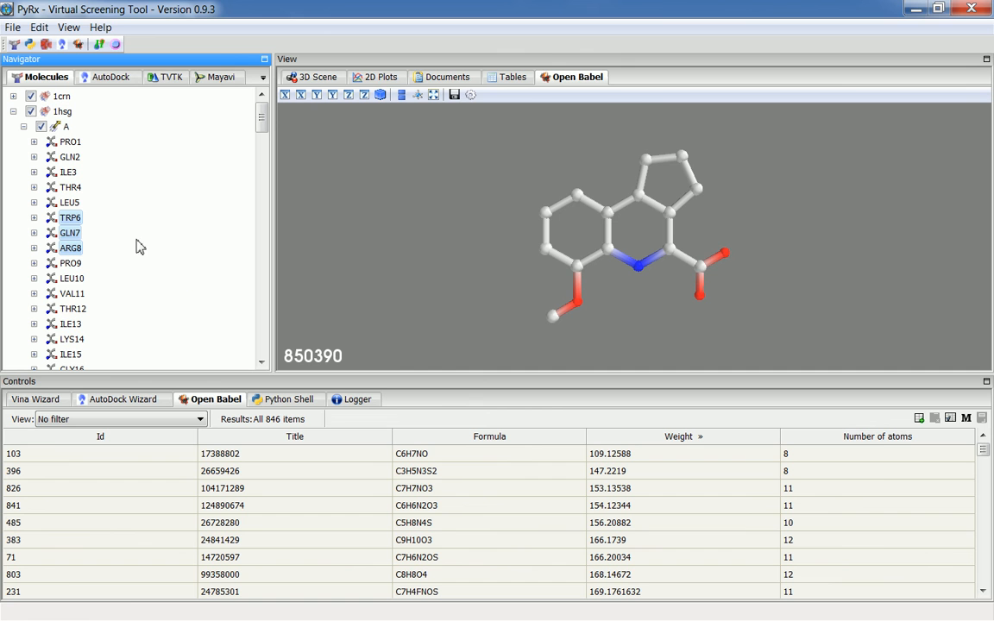
{"action": "mouse_move", "coordinate": [72, 233]}
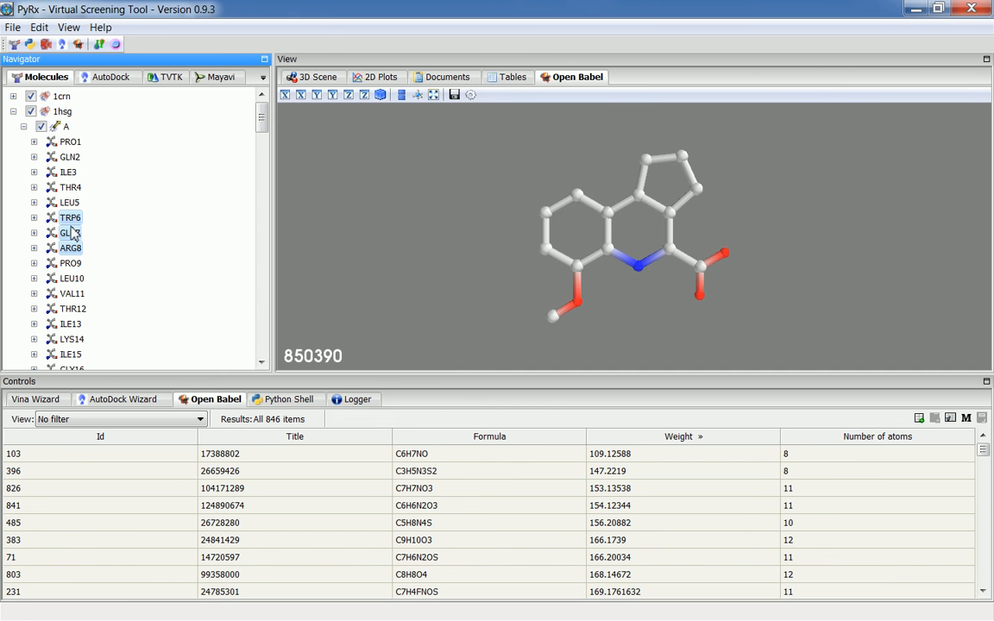
{"action": "left_click", "coordinate": [114, 76]}
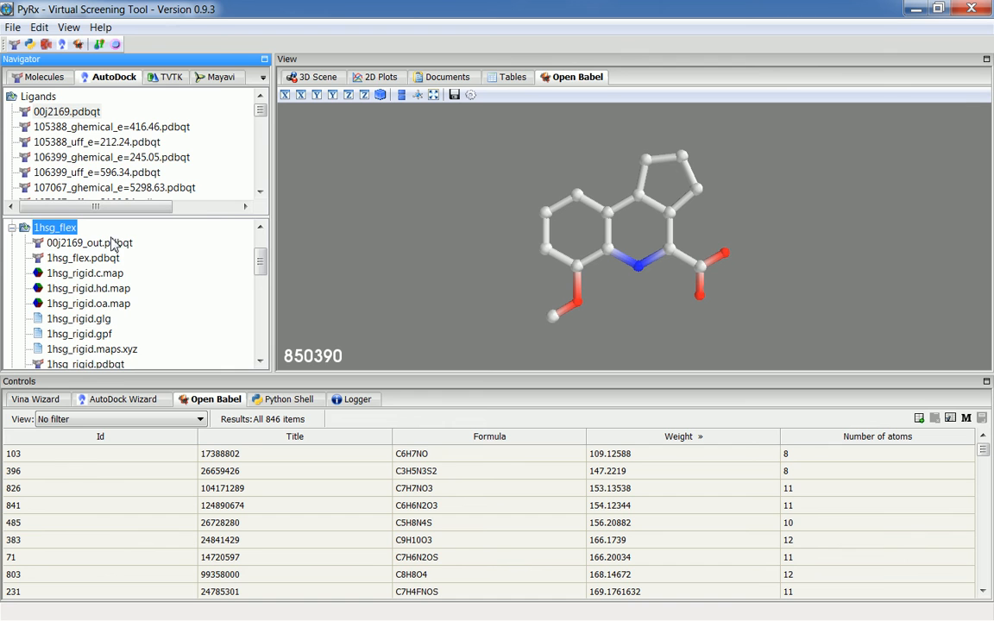
{"action": "left_click", "coordinate": [47, 76]}
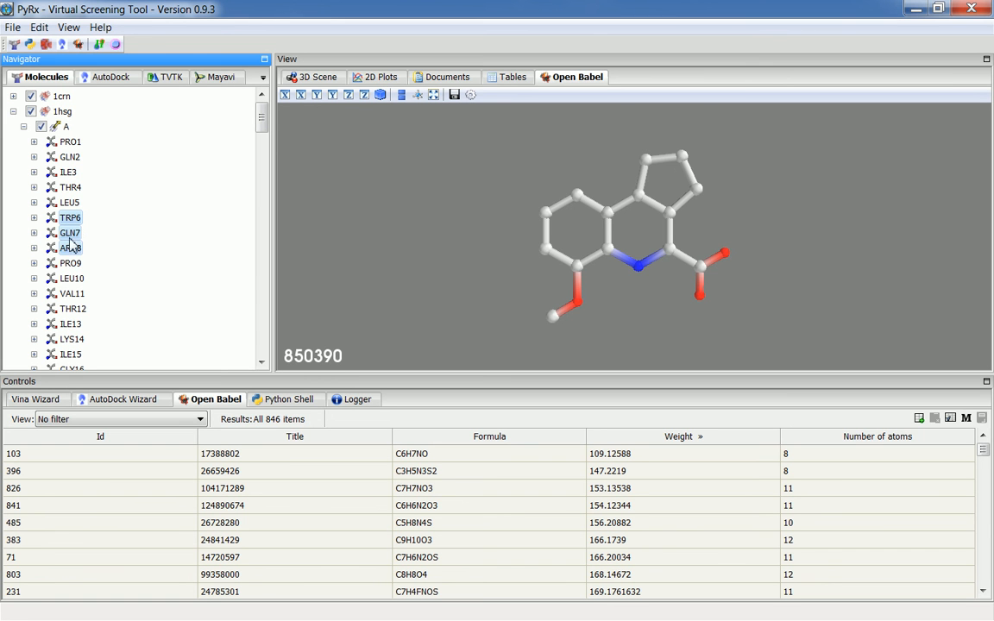
{"action": "mouse_move", "coordinate": [97, 230]}
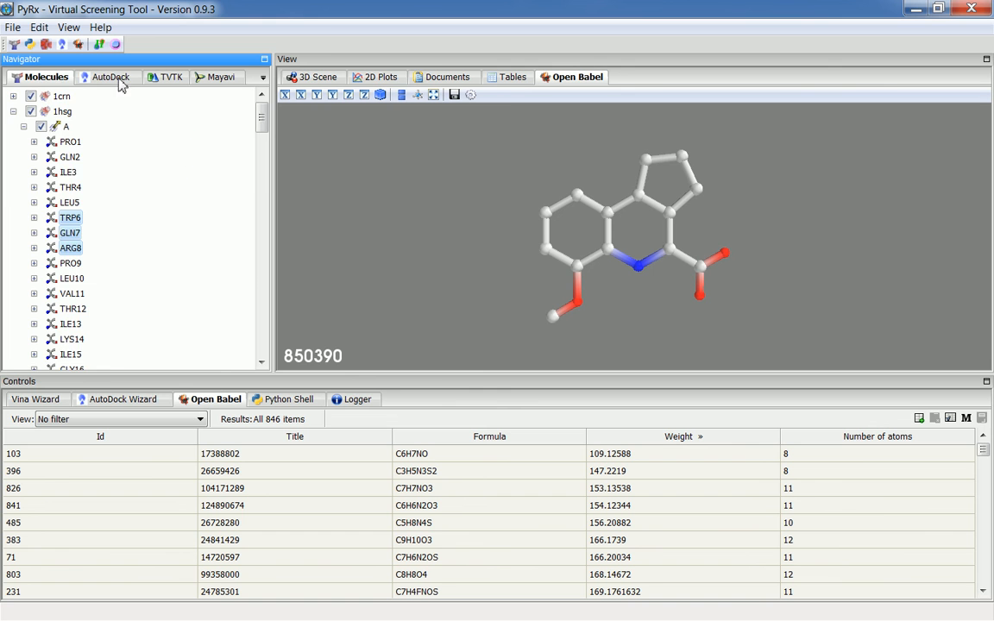
{"action": "left_click", "coordinate": [110, 76]}
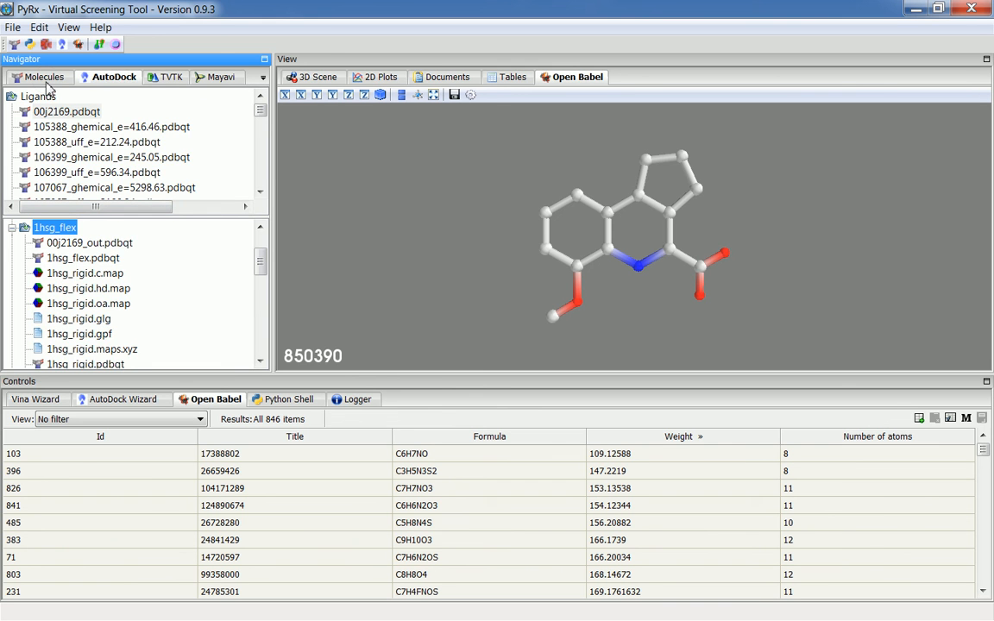
{"action": "left_click", "coordinate": [43, 76]}
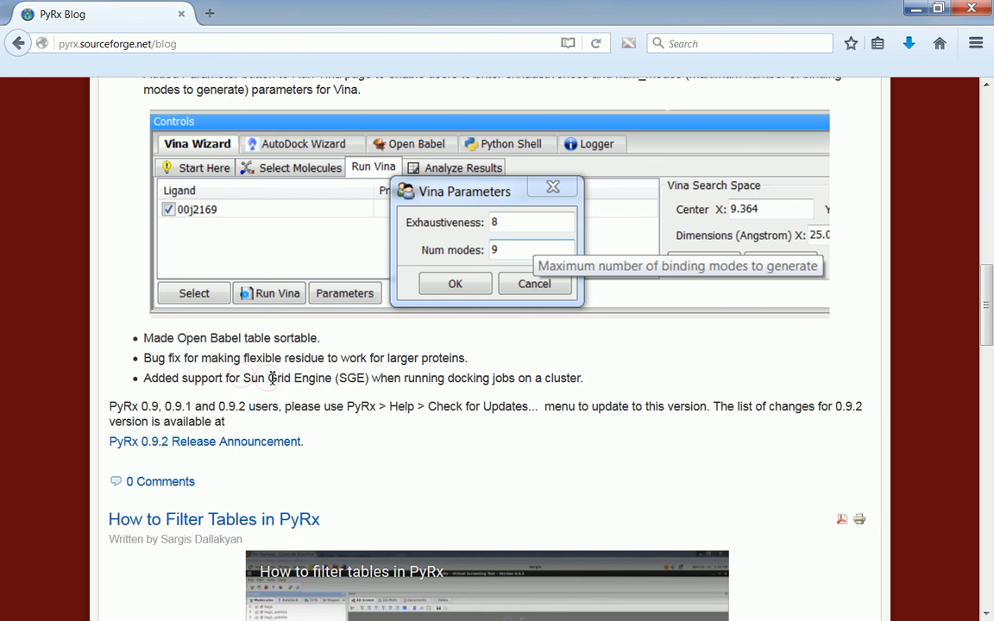
Highlight the Sun Grid Engine (SGE) support note in the PyRx 0.9.3 release post.
{"action": "left_click_drag", "start_coordinate": [241, 378], "coordinate": [428, 378]}
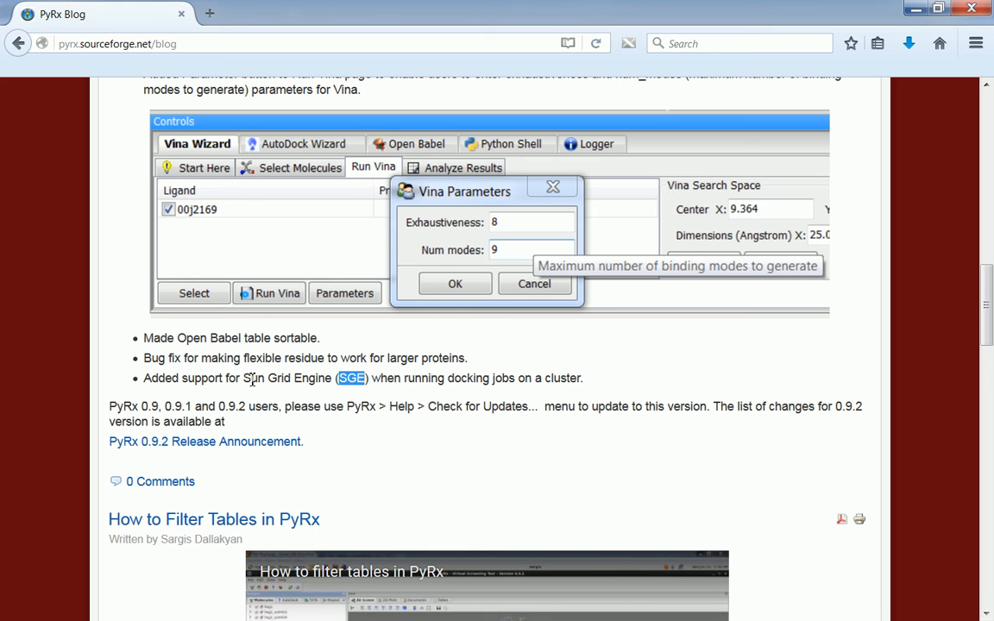
{"action": "double_click", "coordinate": [286, 377]}
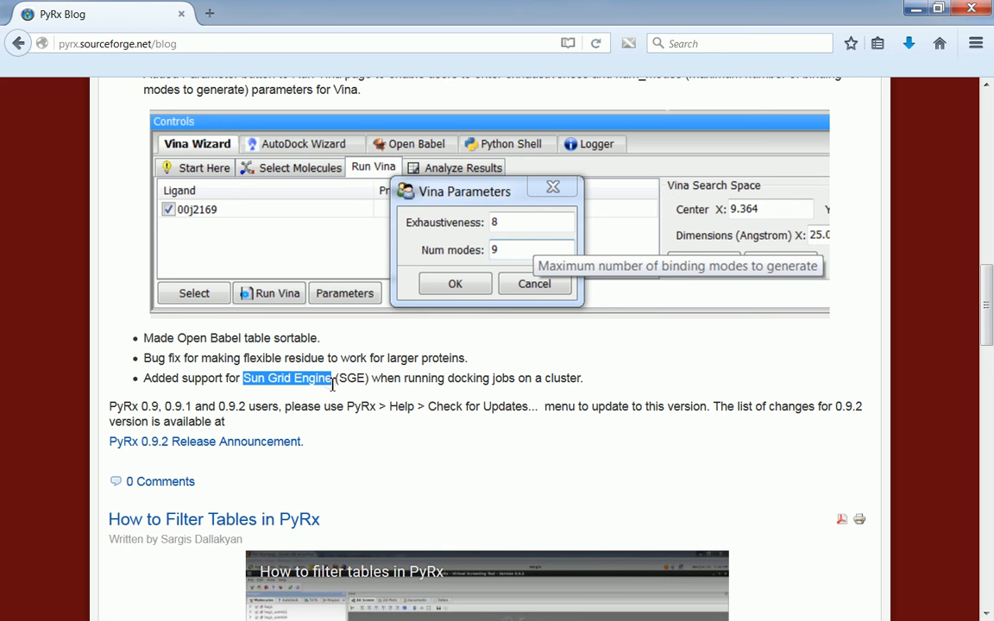
{"action": "mouse_move", "coordinate": [332, 387]}
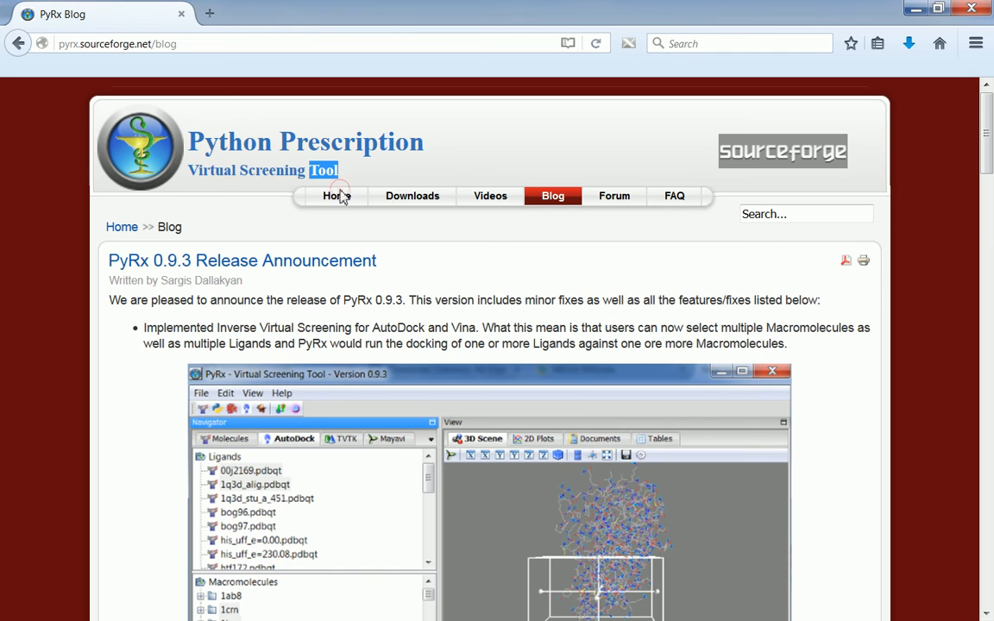
Go to the PyRx home page and bring the Publications Mentioning PyRx list into view.
{"action": "left_click", "coordinate": [337, 197]}
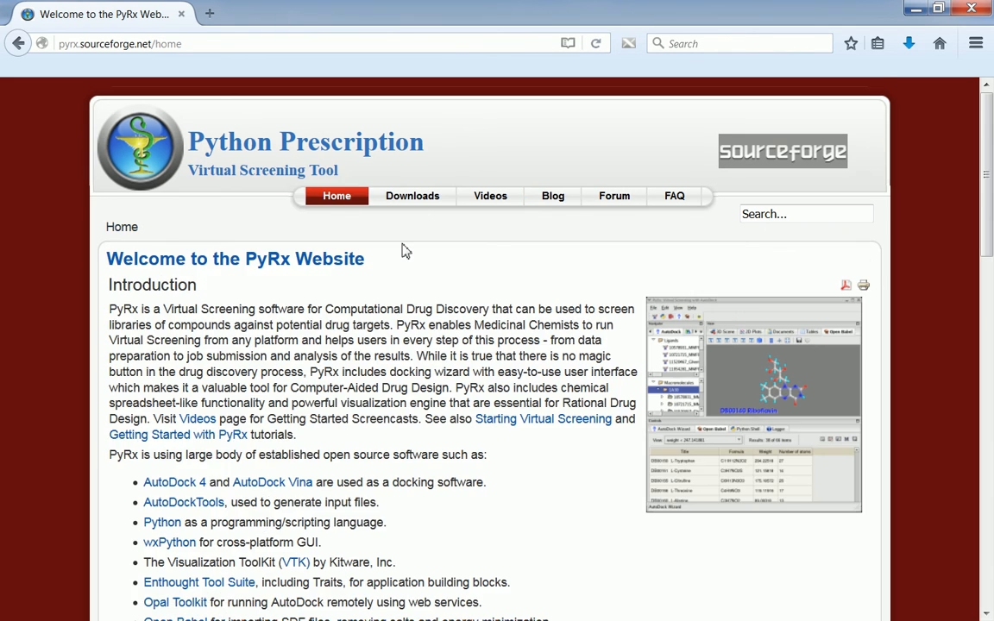
{"action": "scroll", "scroll_direction": "down", "scroll_amount": 3}
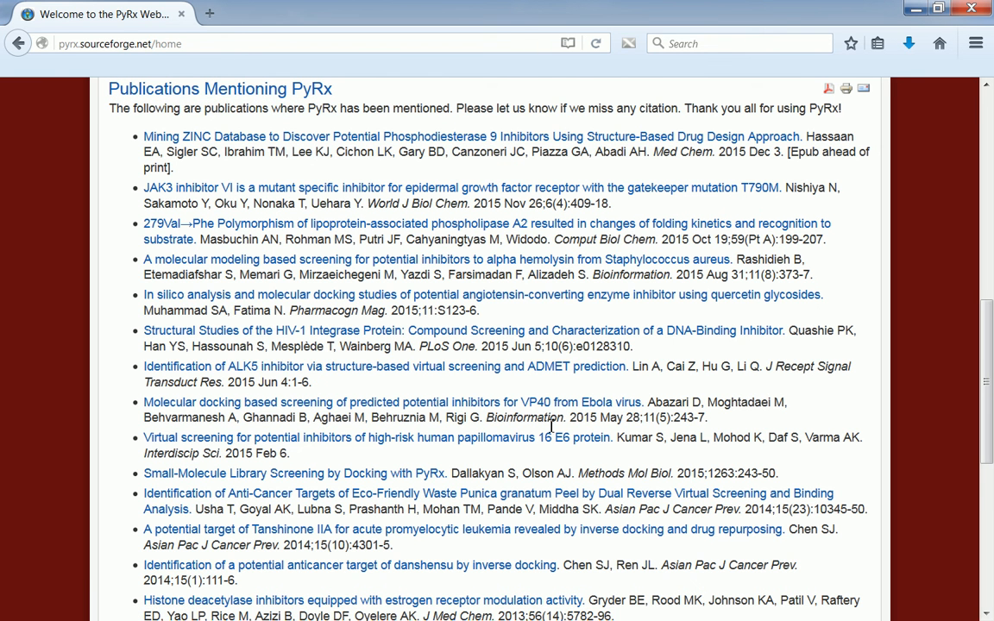
{"action": "mouse_move", "coordinate": [563, 293]}
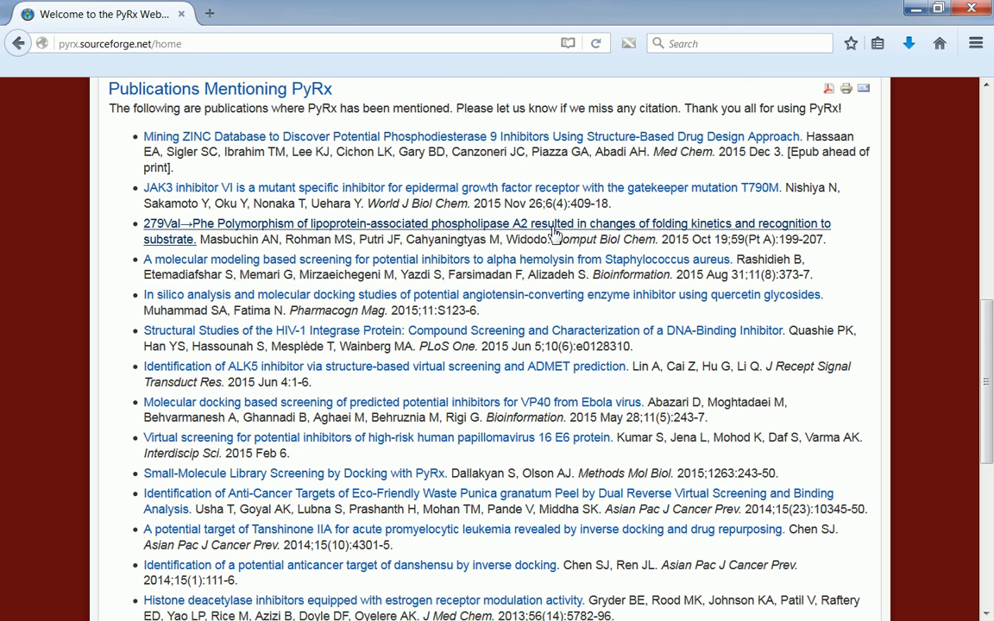
{"action": "mouse_move", "coordinate": [549, 199]}
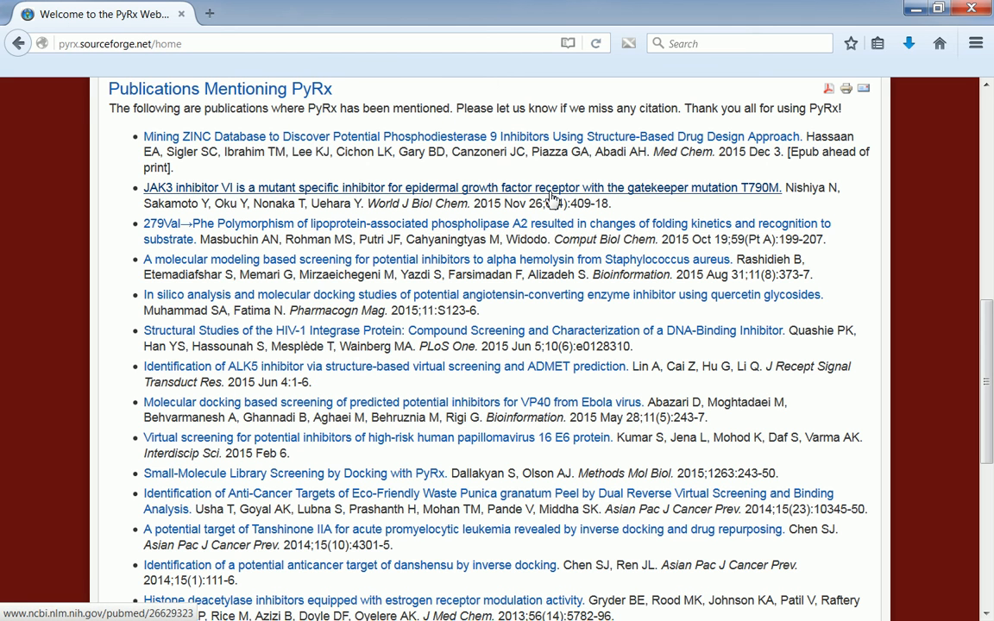
{"action": "mouse_move", "coordinate": [580, 145]}
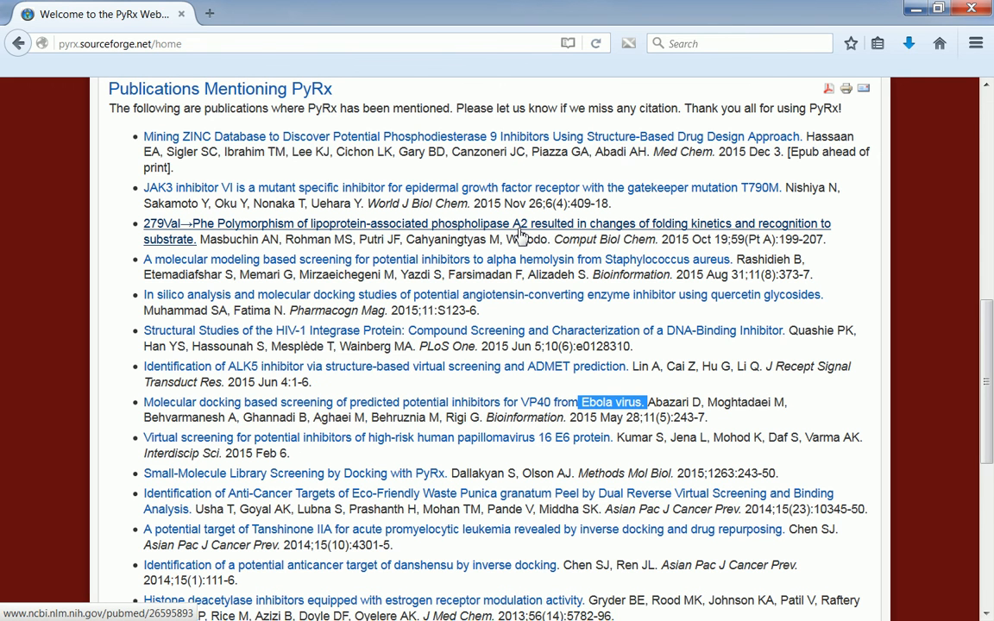
{"action": "scroll", "scroll_direction": "up", "scroll_amount": 3}
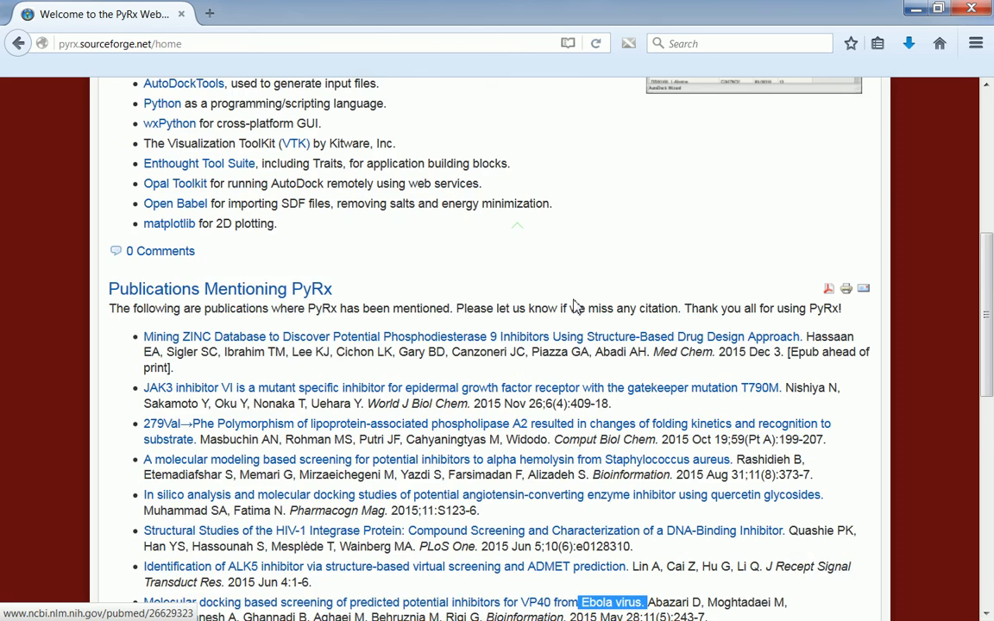